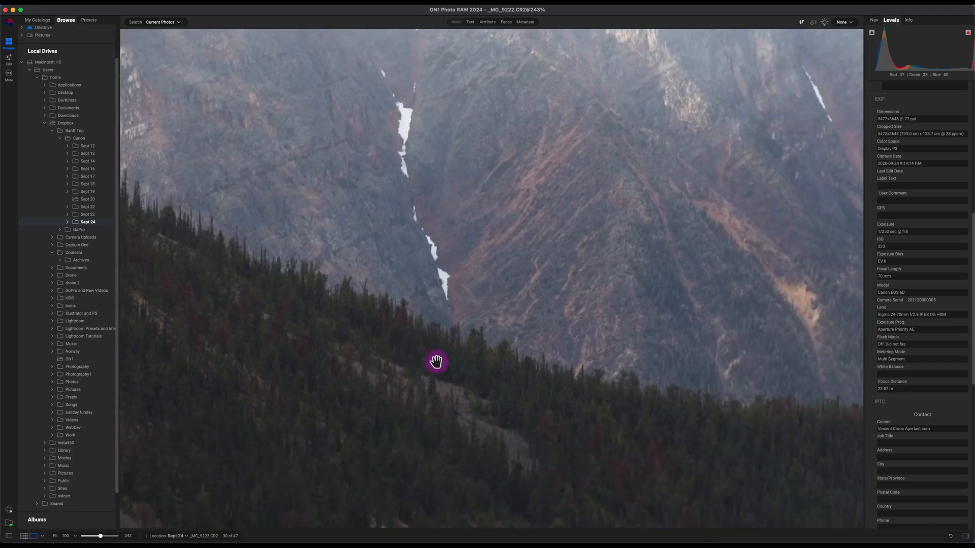
Step: Enter Edit on the mountain photo and apply the 24-70mm lens correction style
drag(437, 361, 492, 331)
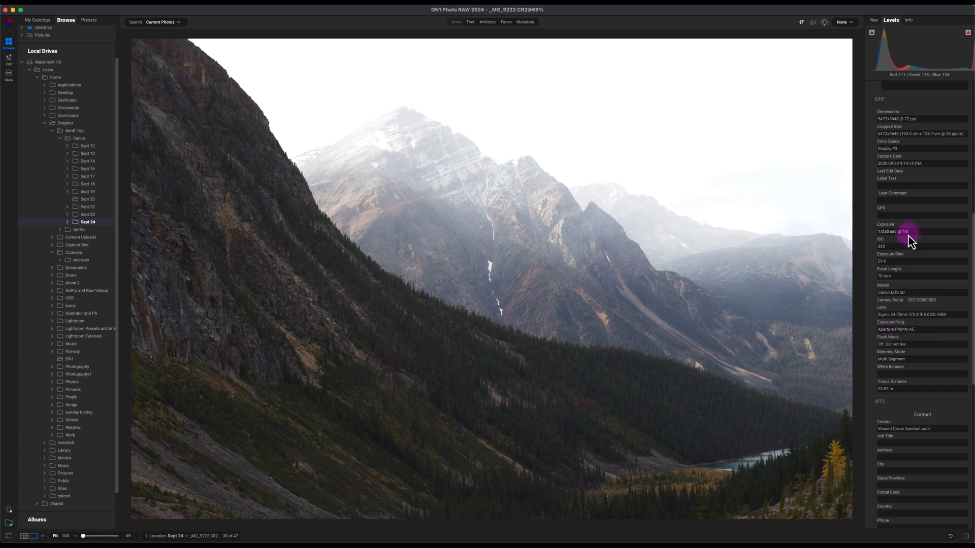
mouse_move(909, 242)
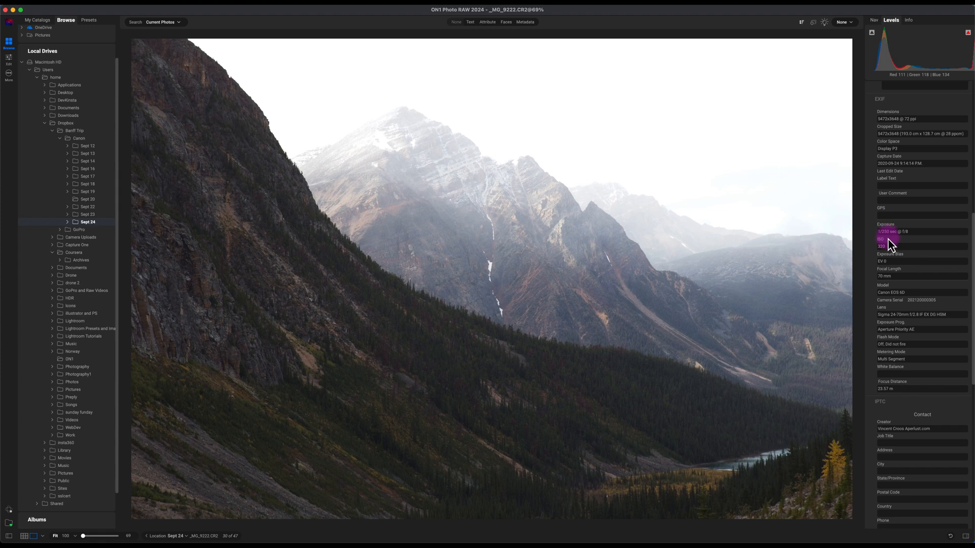
mouse_move(514, 325)
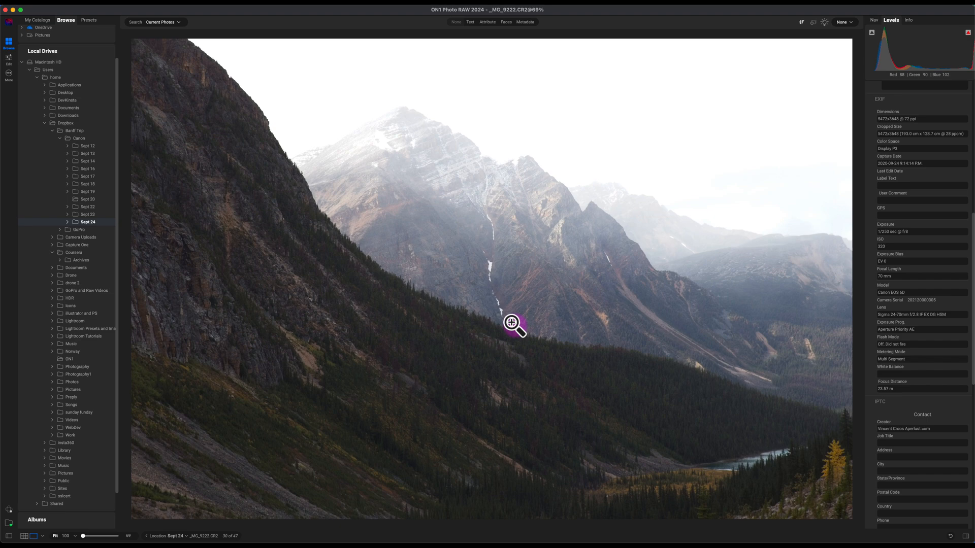
mouse_move(226, 341)
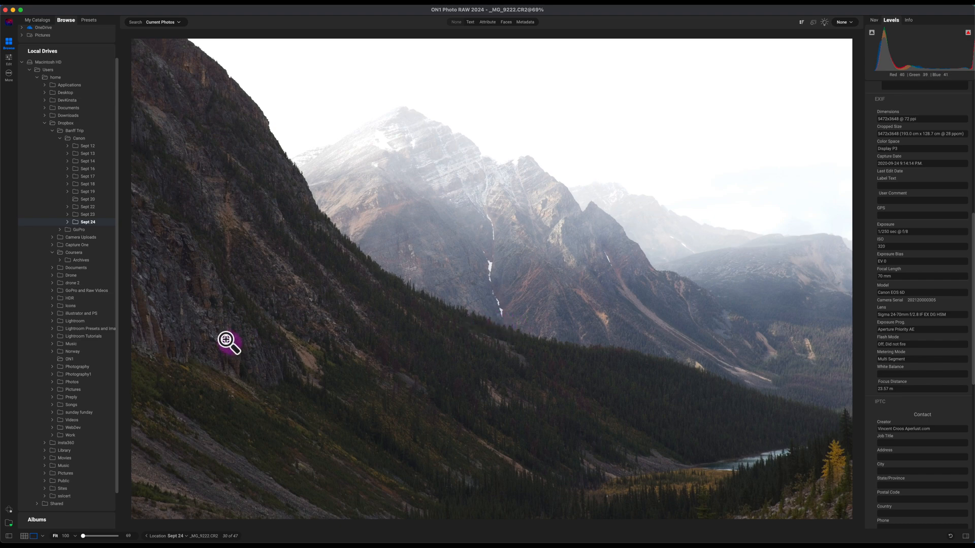
mouse_move(9, 58)
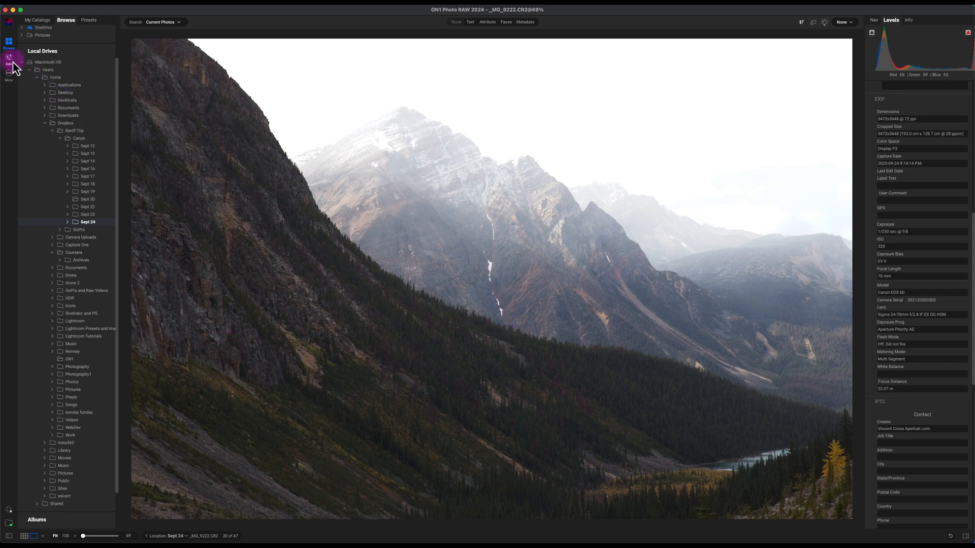
click(9, 61)
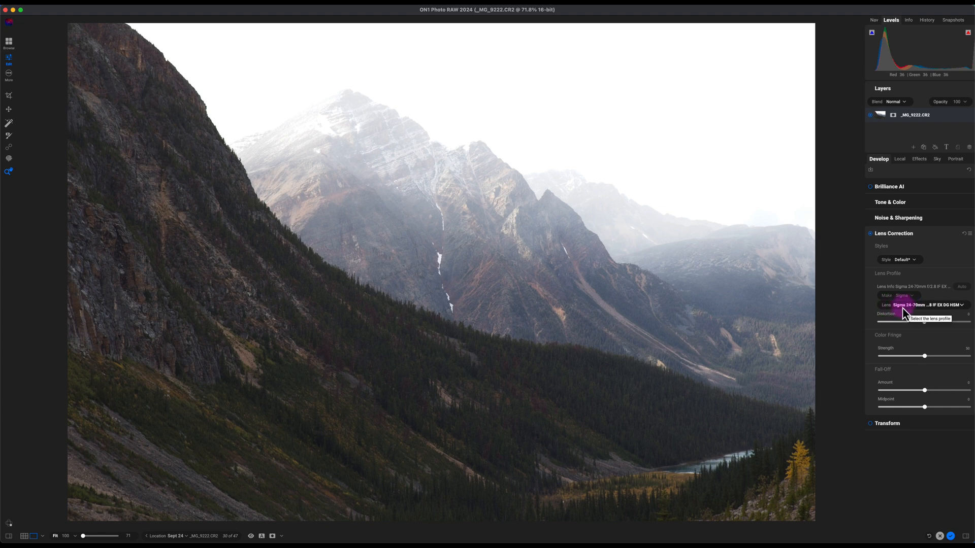
click(900, 259)
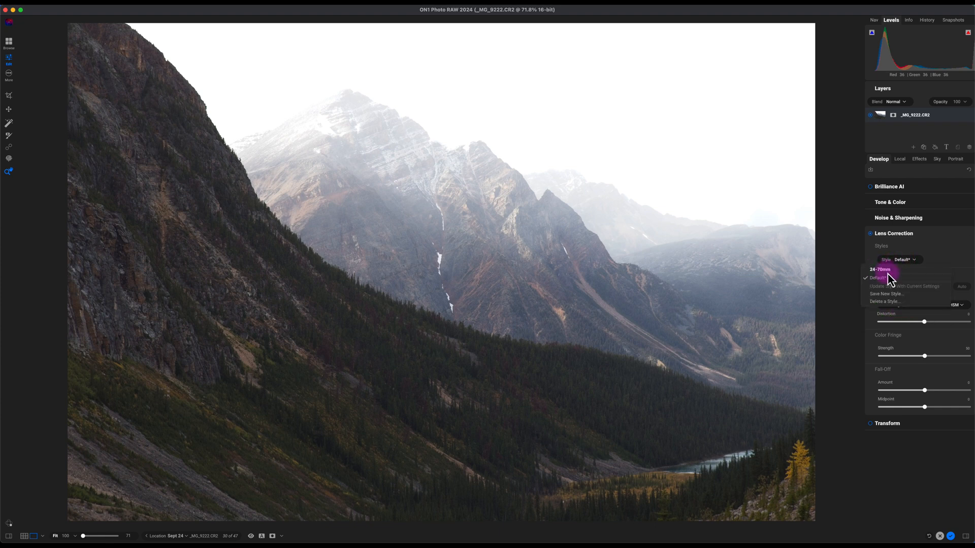
click(879, 269)
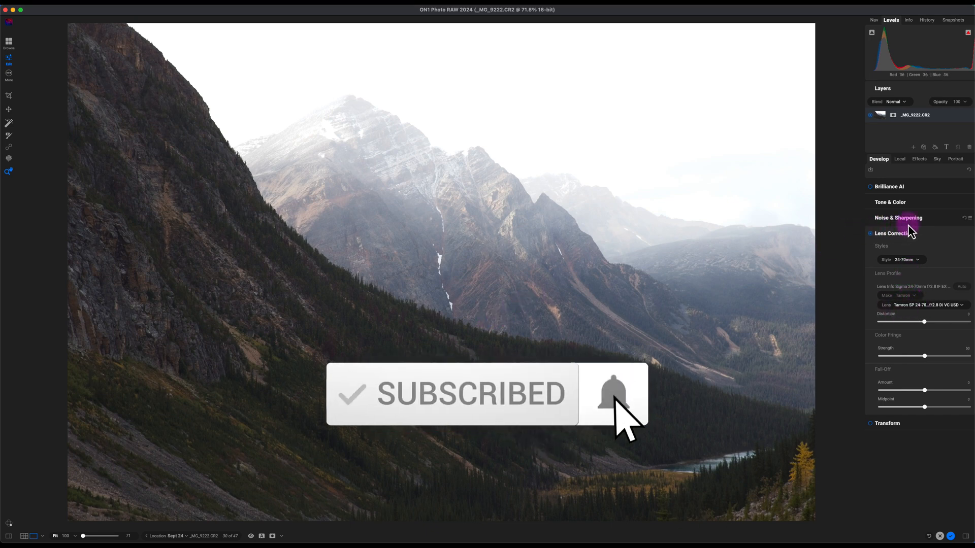
Step: In Noise & Sharpening choose Both and apply NoNoise AI with Tack Sharp AI
click(898, 217)
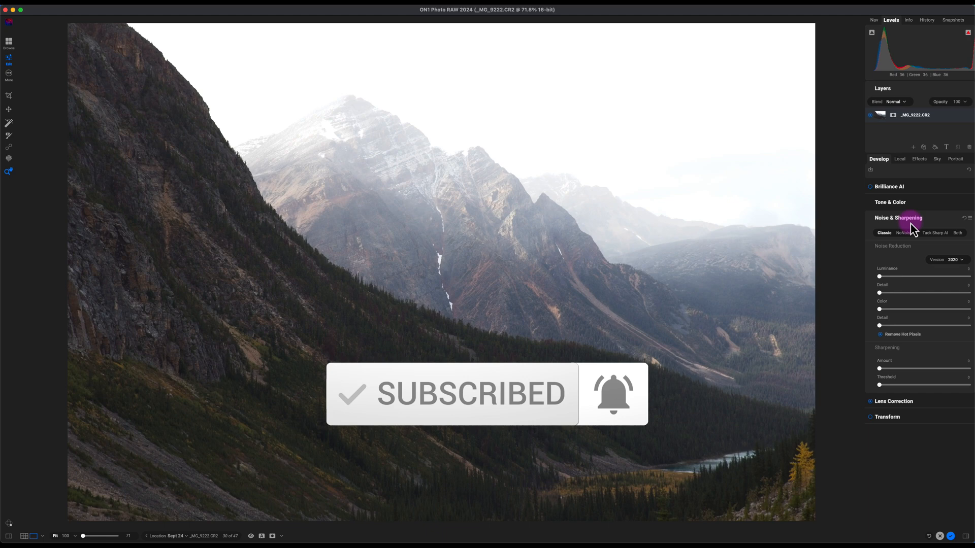
click(905, 232)
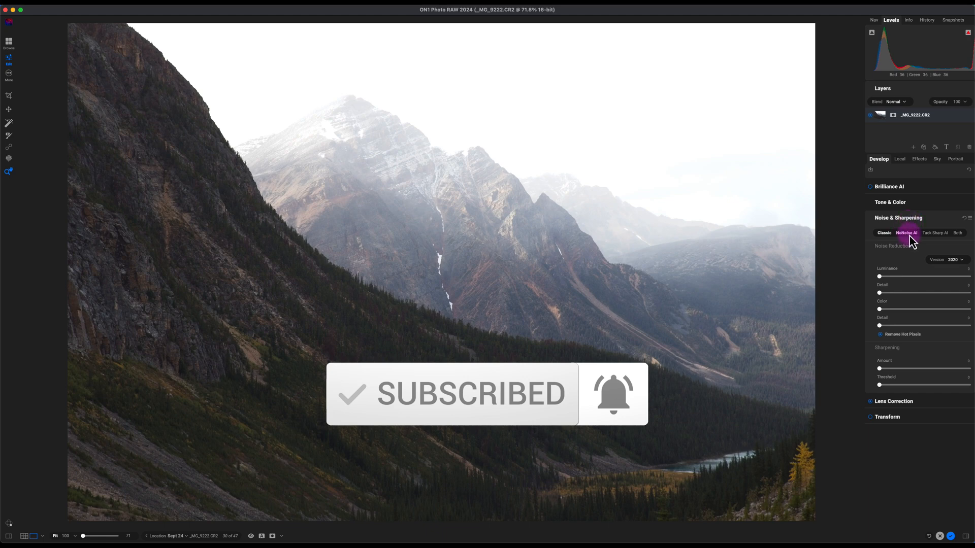
click(958, 233)
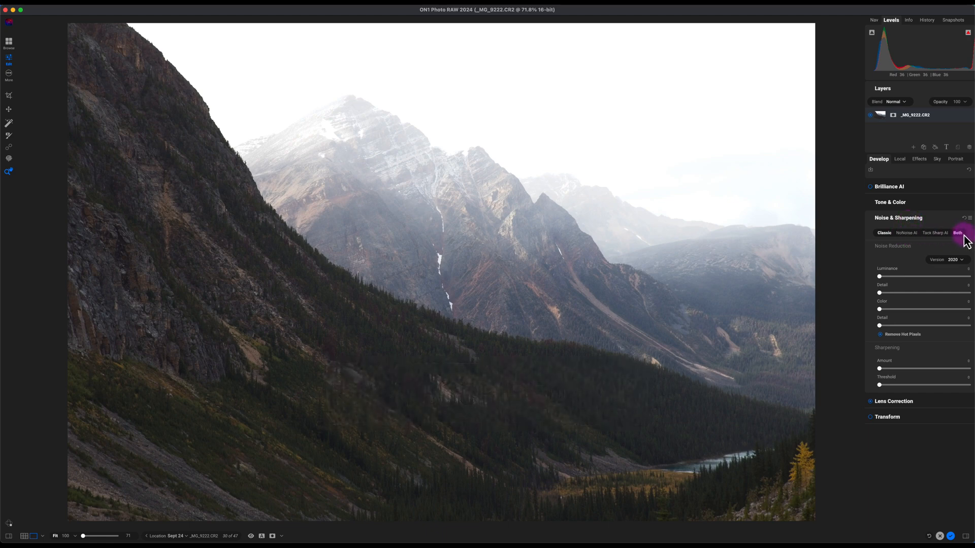
click(957, 233)
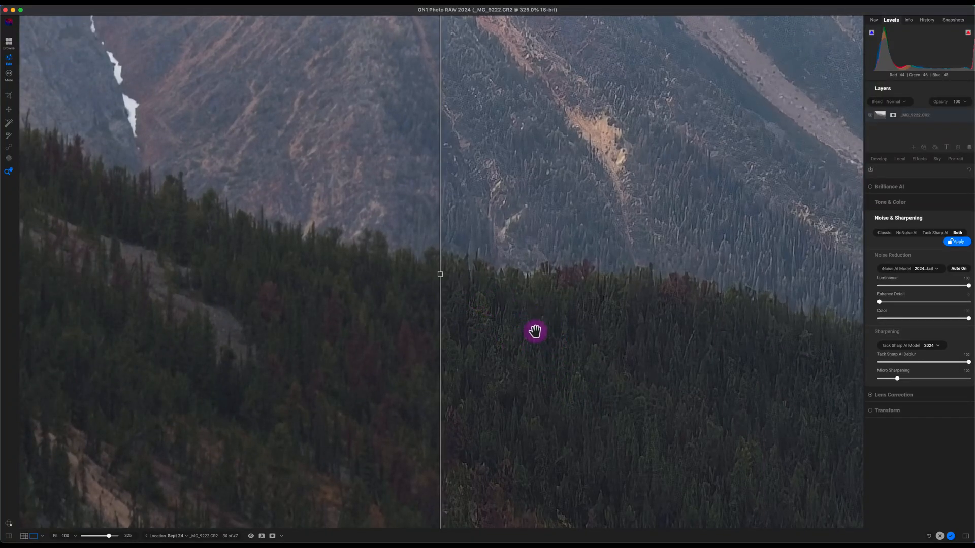
mouse_move(535, 336)
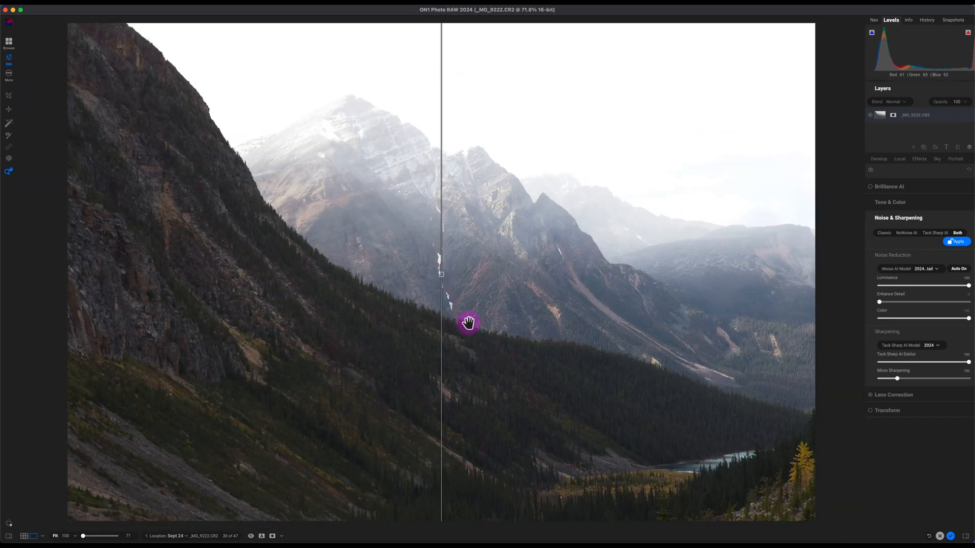
click(957, 241)
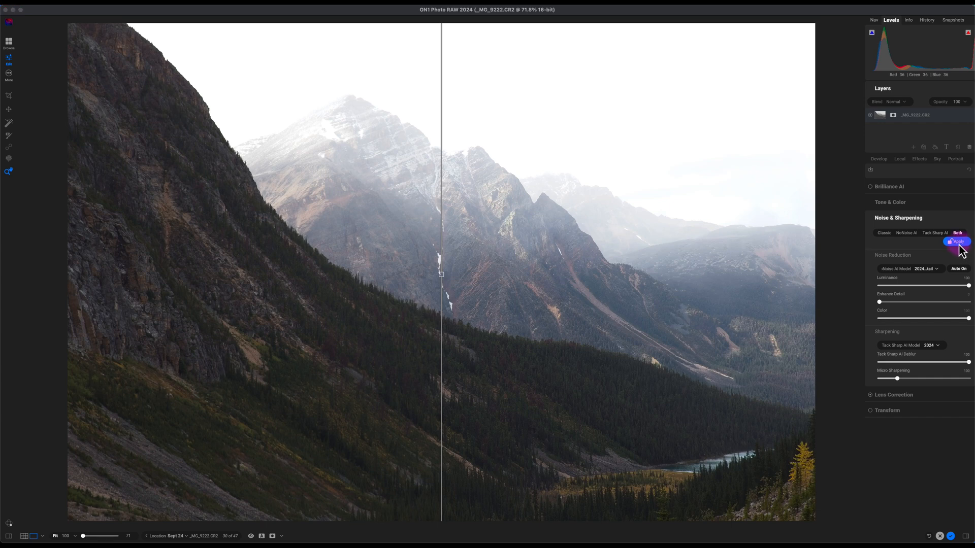
click(955, 241)
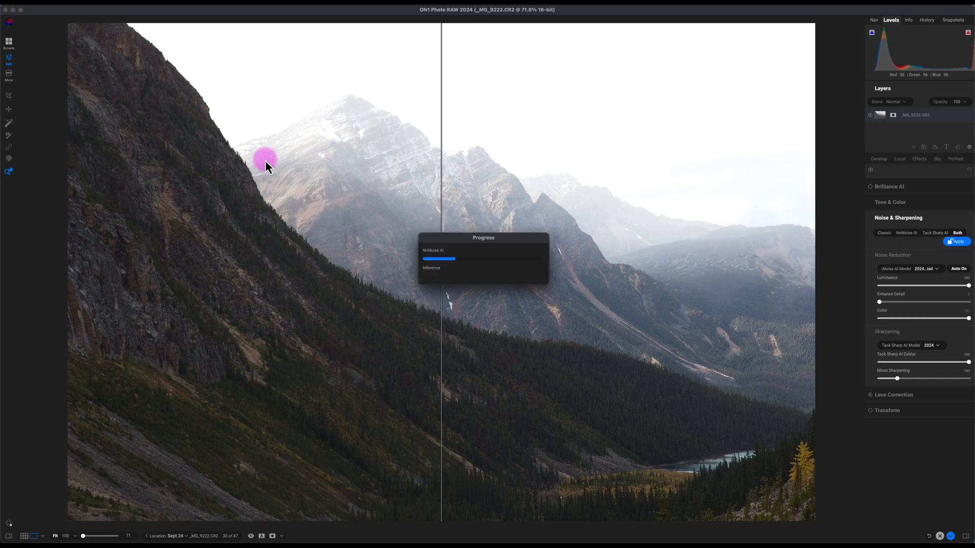
mouse_move(131, 32)
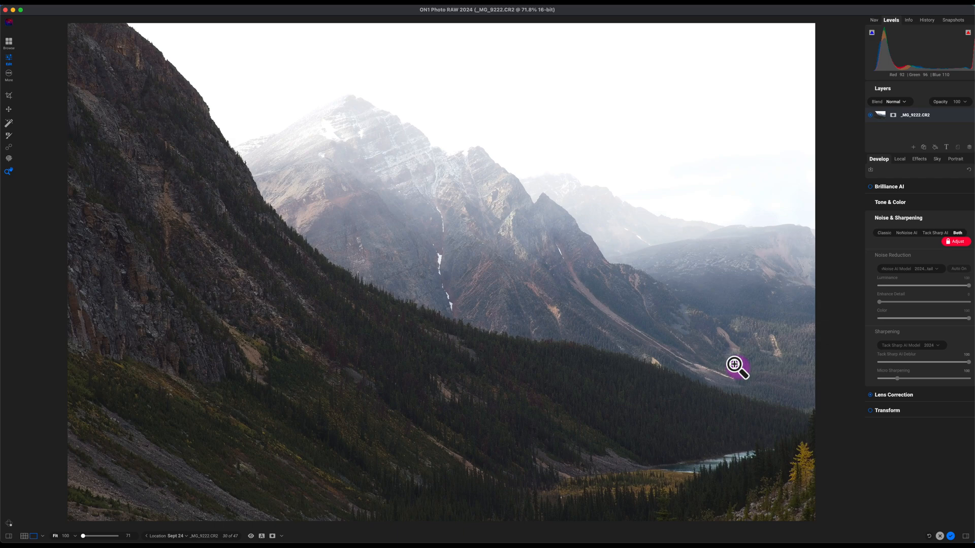
mouse_move(798, 416)
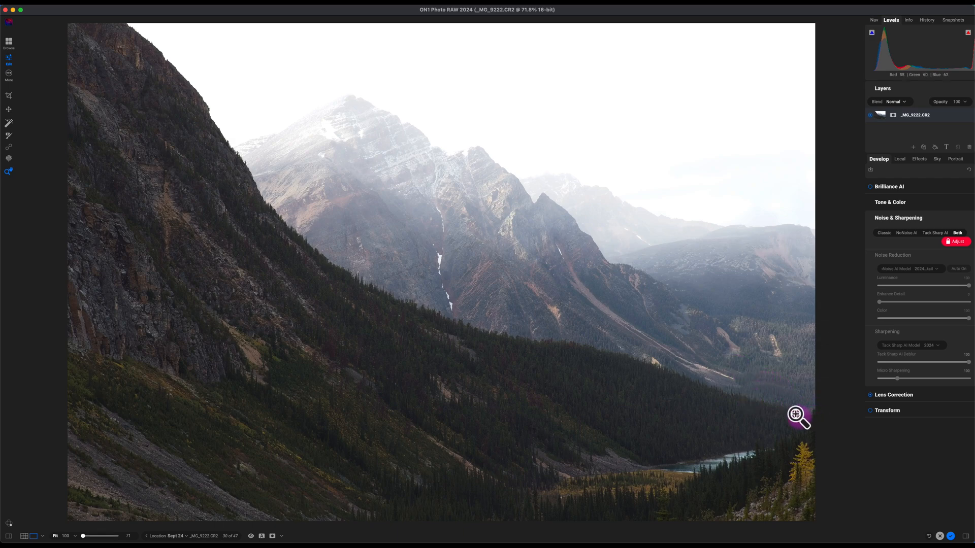
mouse_move(190, 417)
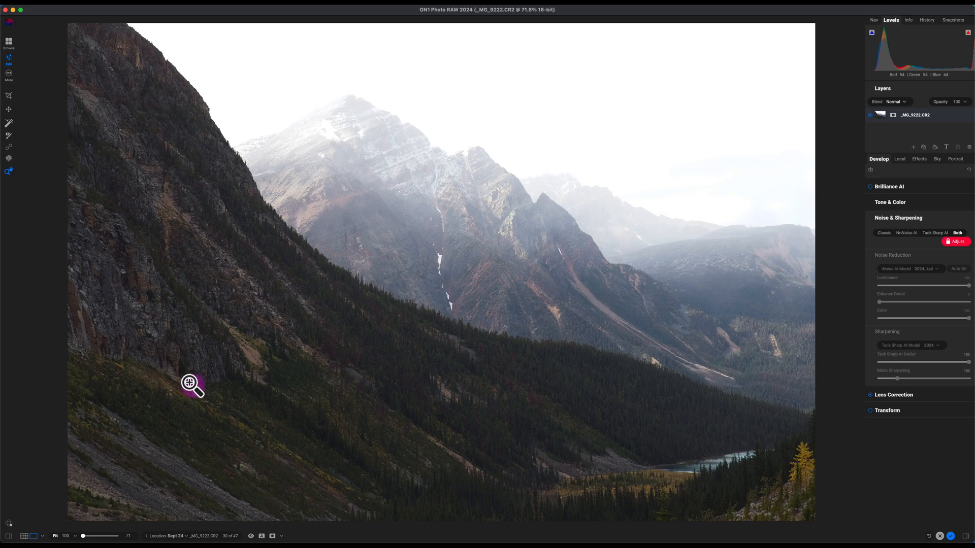
mouse_move(617, 313)
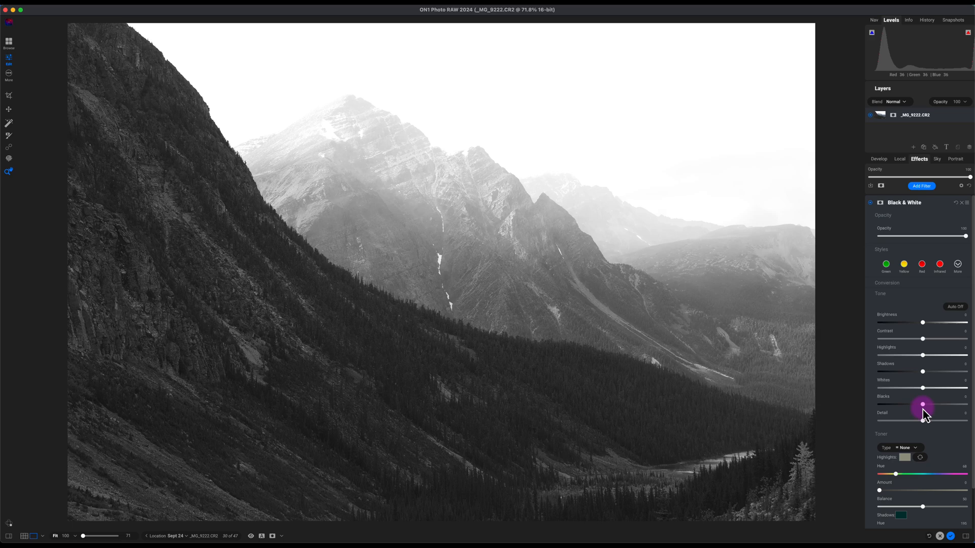
Step: In the Black & White filter, deepen the blacks, pull down the whites and reduce contrast
drag(922, 405, 914, 405)
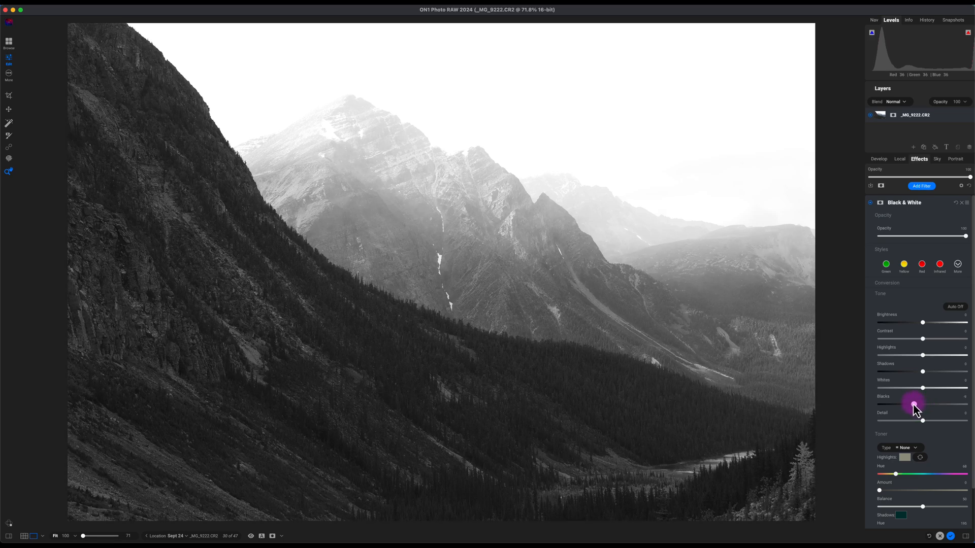
drag(914, 404, 908, 404)
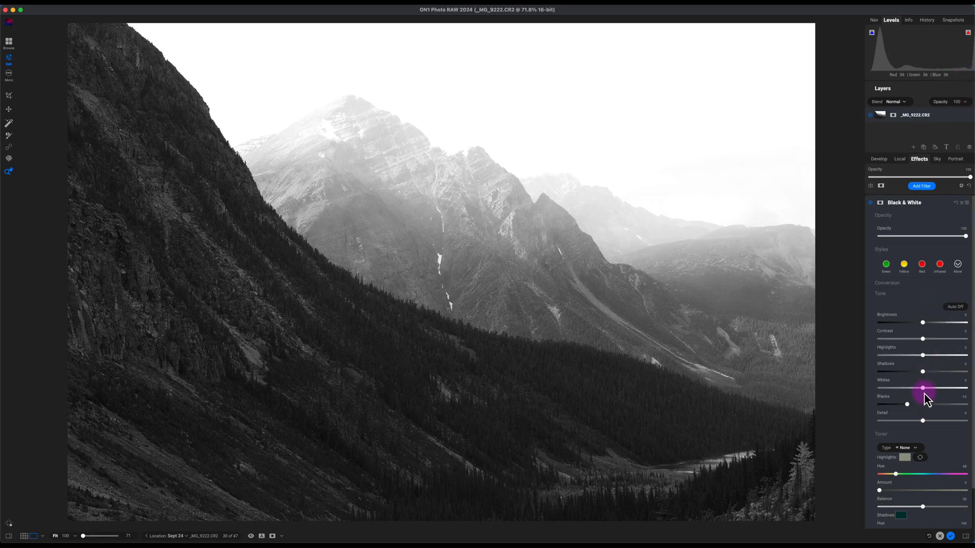
drag(922, 388, 913, 388)
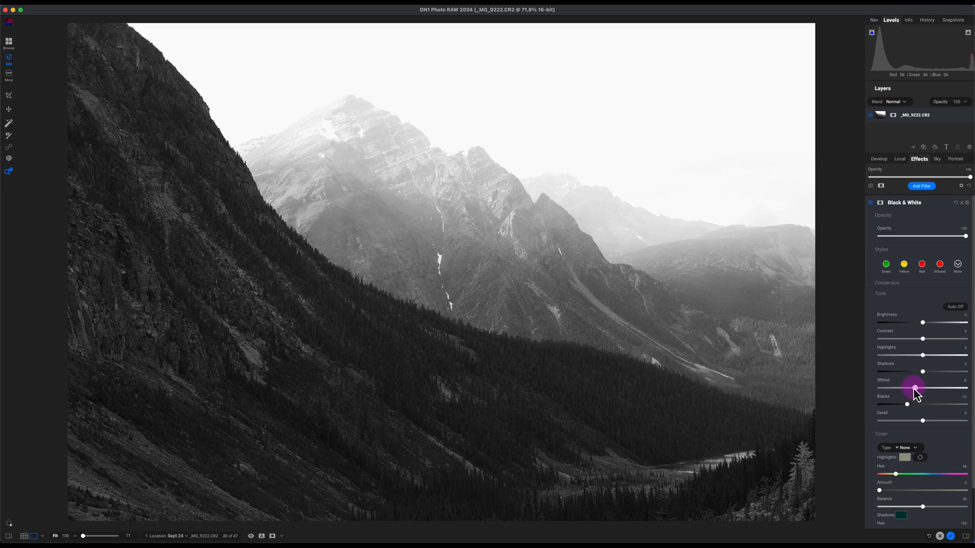
drag(913, 388, 911, 387)
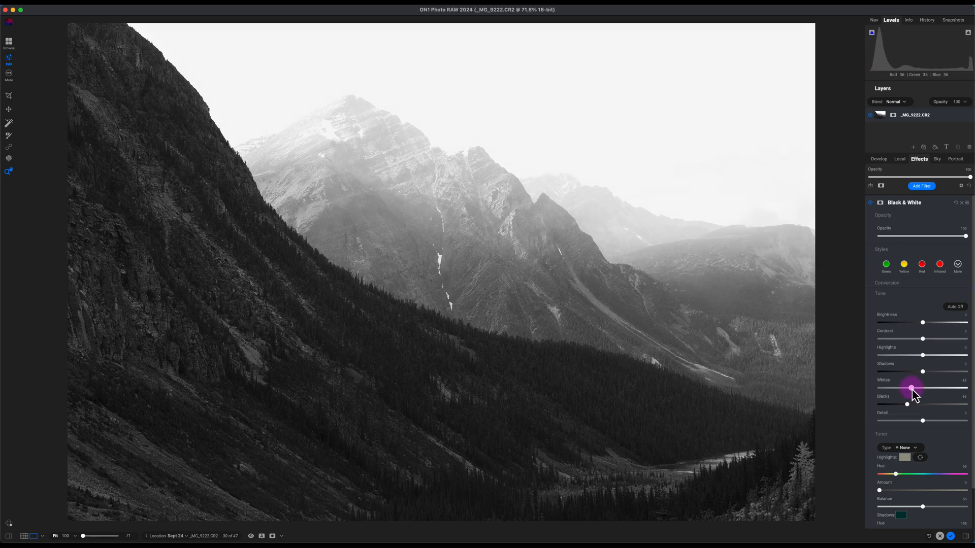
drag(926, 404, 907, 404)
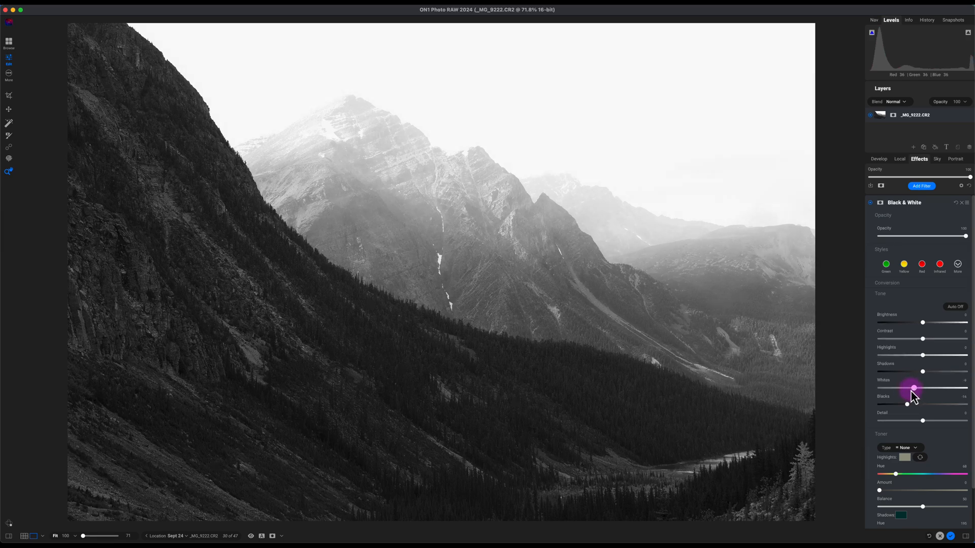
drag(913, 389, 905, 405)
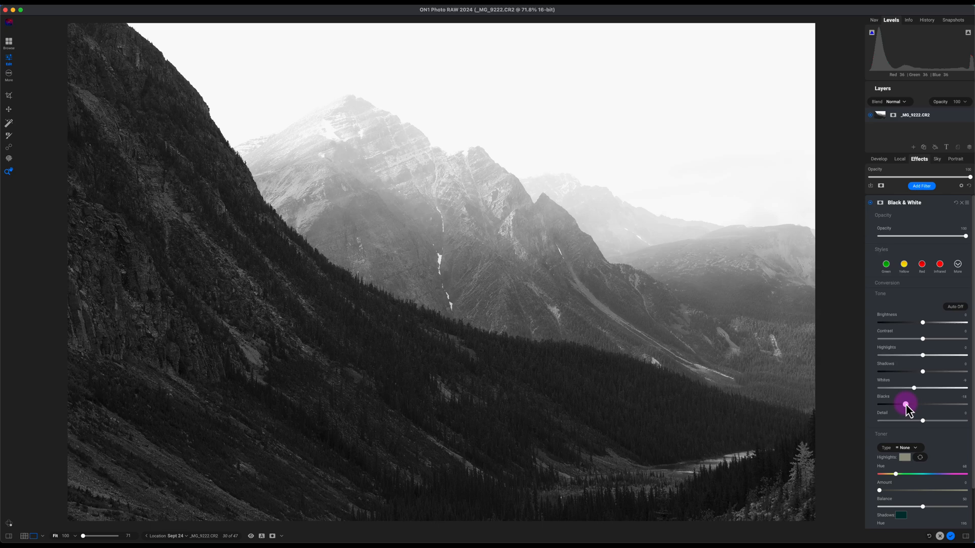
drag(904, 405, 907, 405)
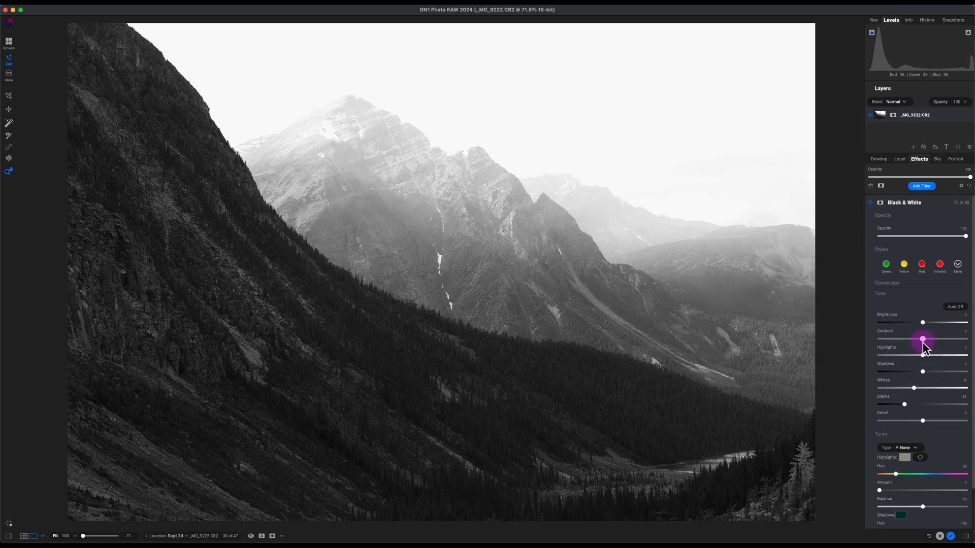
drag(923, 355, 923, 355)
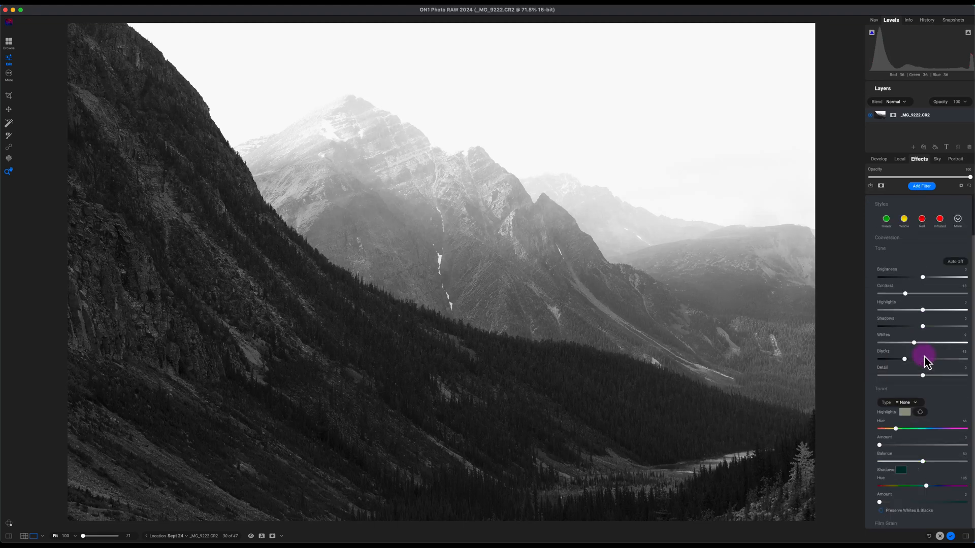
mouse_move(923, 360)
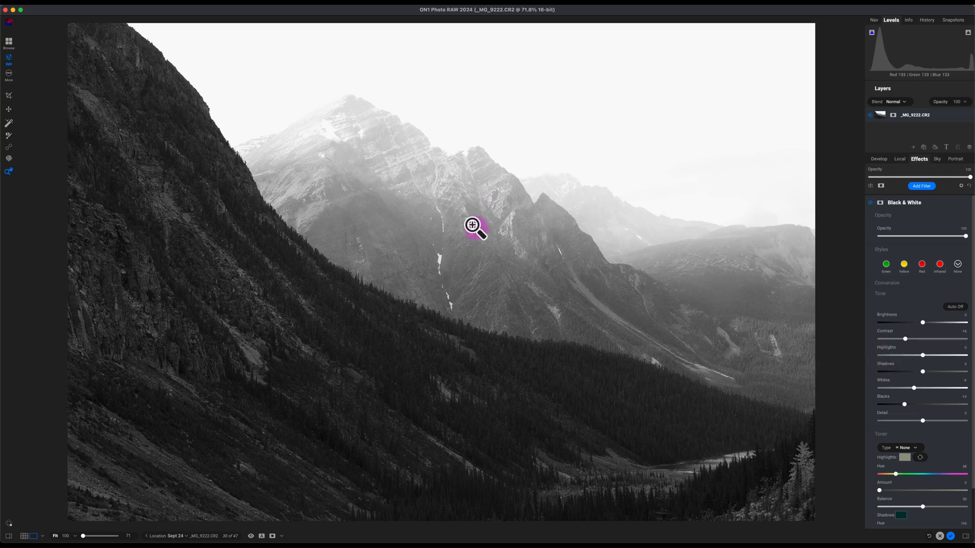
mouse_move(457, 249)
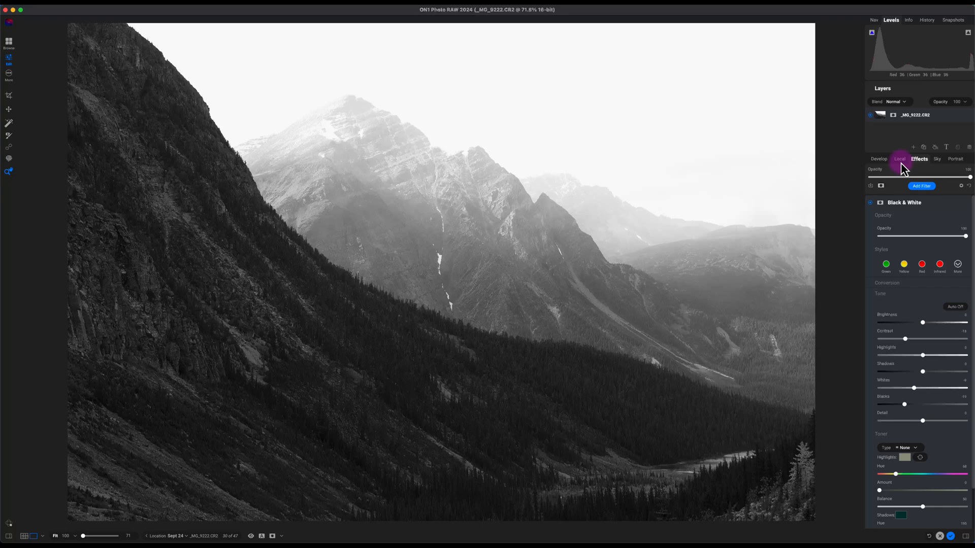
Step: Add a new local adjustment layer and select the freehand Masking Brush
click(898, 158)
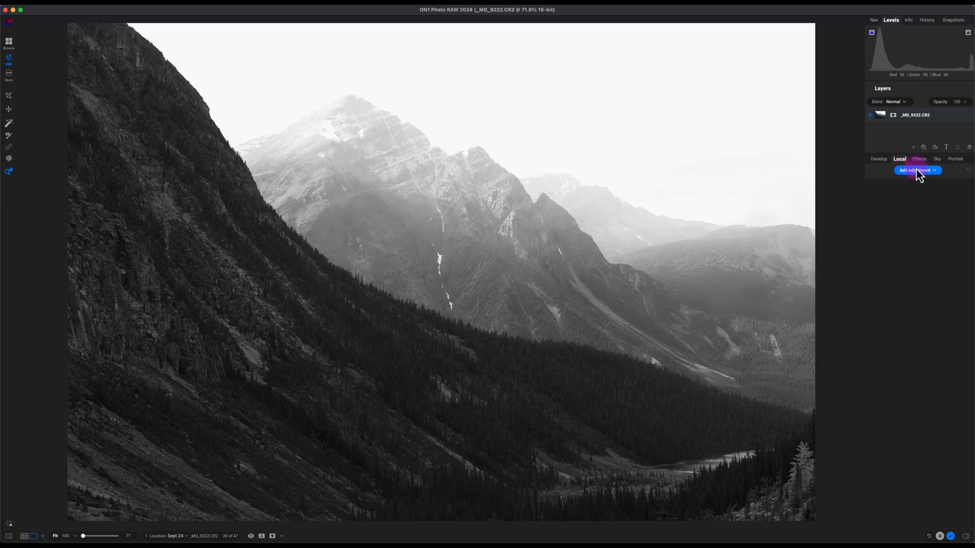
click(914, 169)
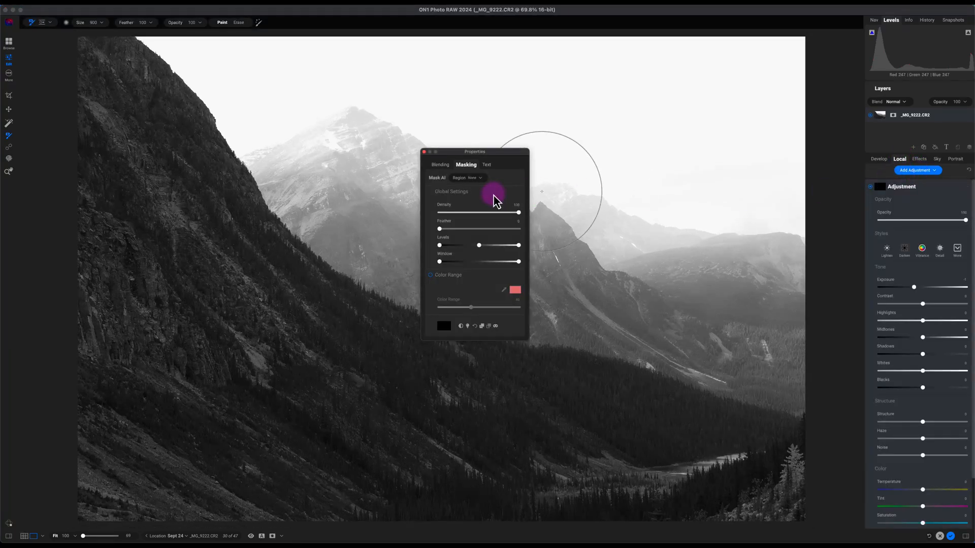
drag(474, 151, 436, 150)
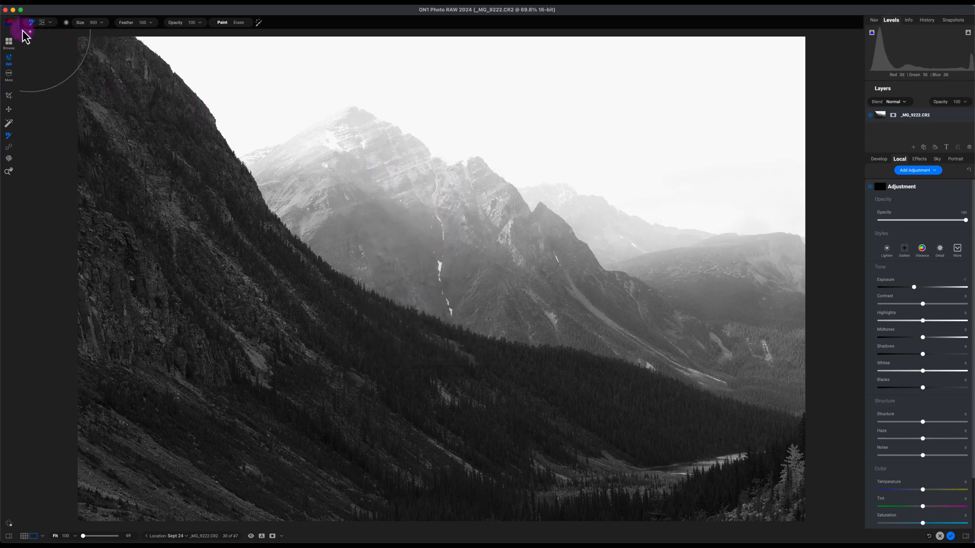
click(49, 22)
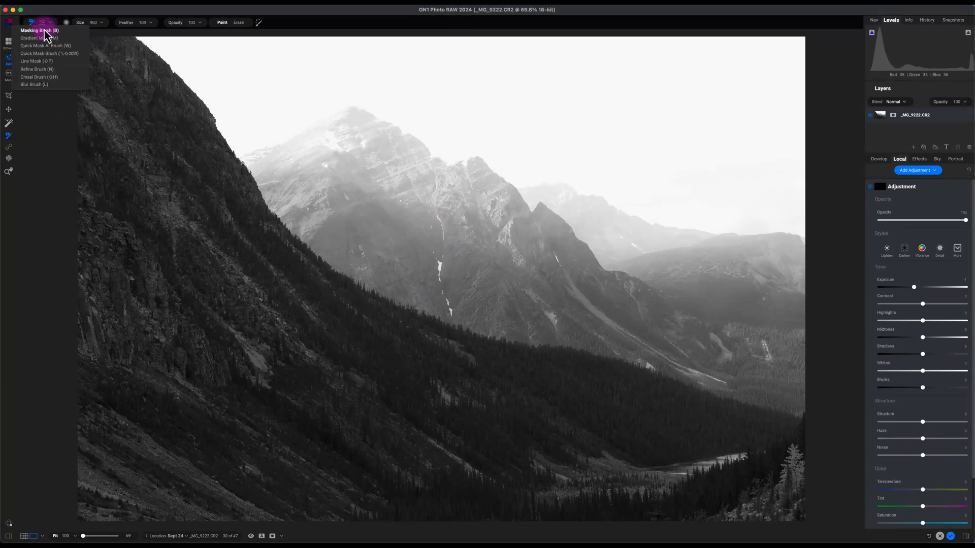
click(39, 31)
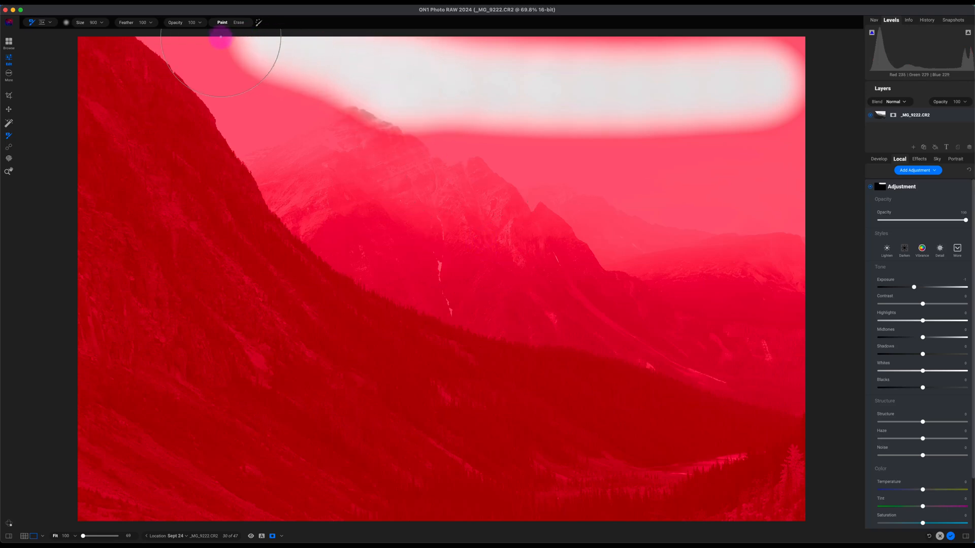
Step: Erase the mask from the sky, the summit and the distant peaks
drag(220, 39, 774, 208)
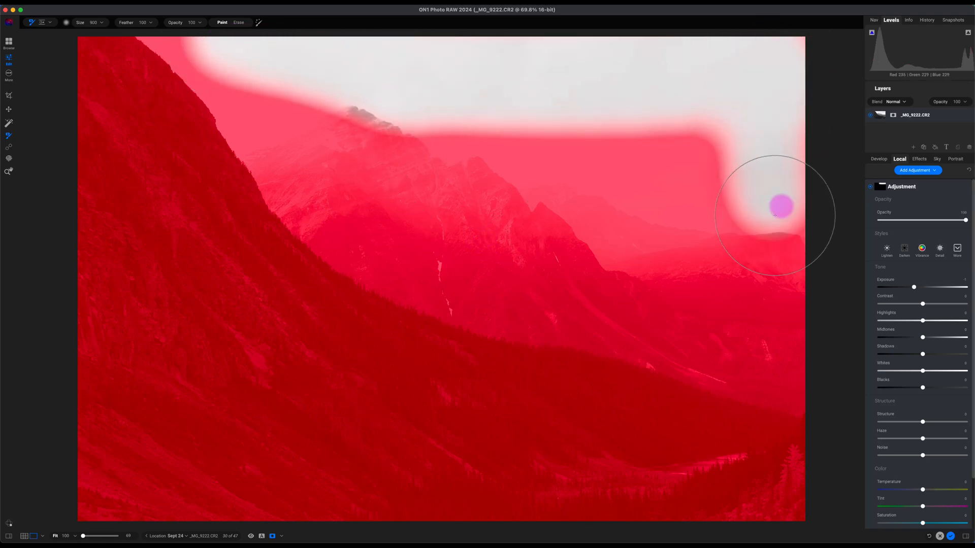
drag(774, 214, 609, 170)
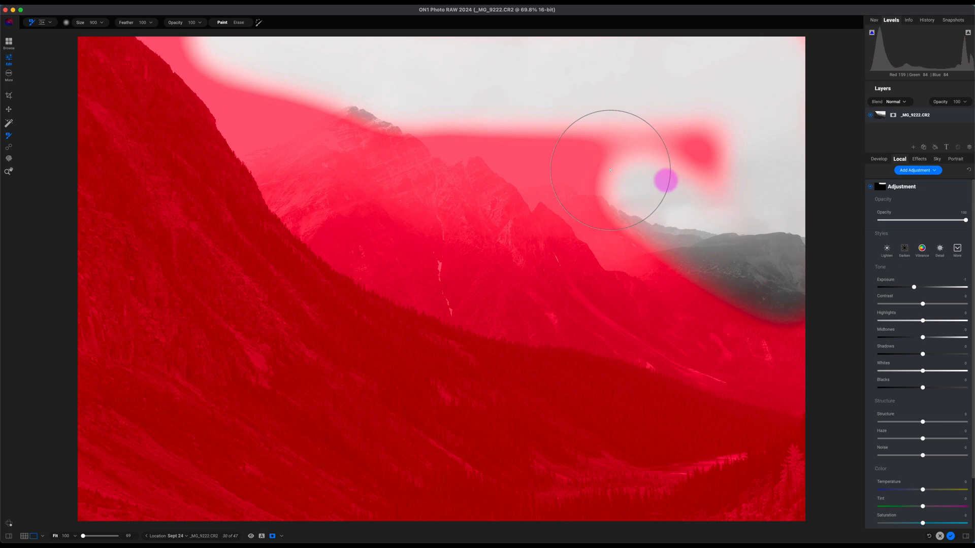
drag(609, 169, 715, 287)
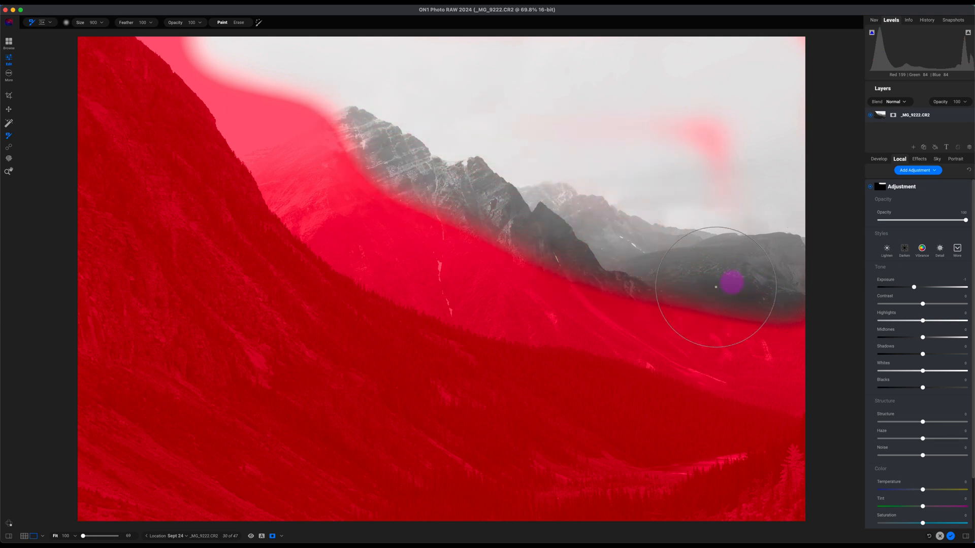
drag(714, 284, 513, 252)
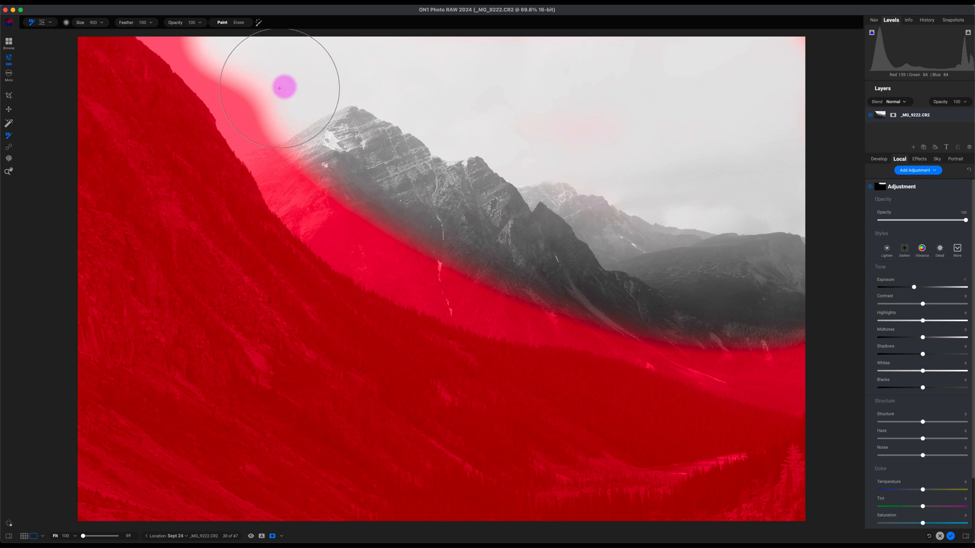
drag(283, 87, 307, 110)
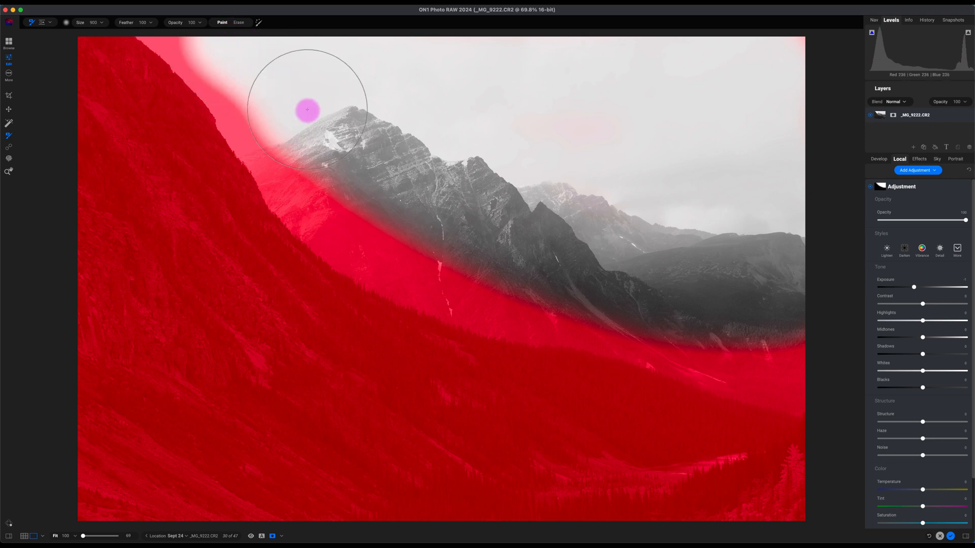
drag(305, 111, 805, 320)
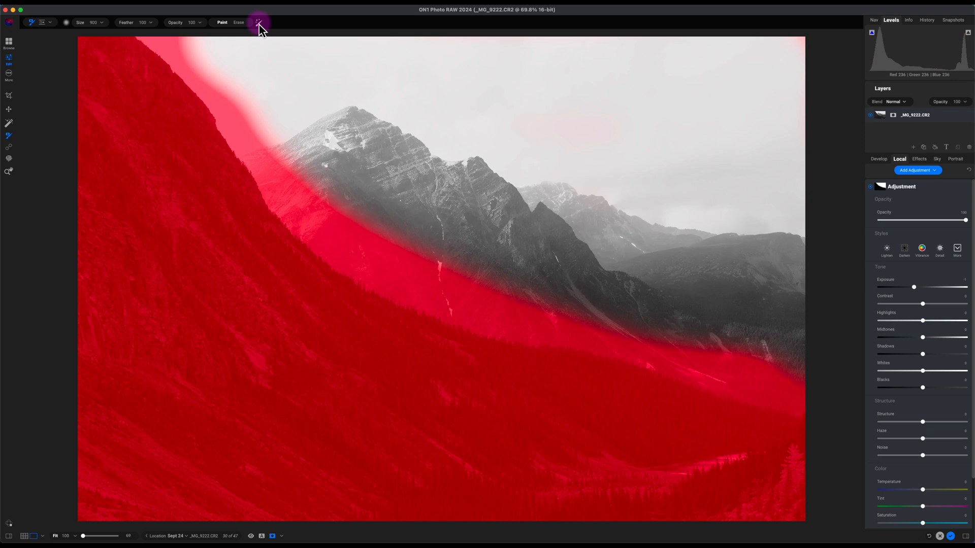
mouse_move(259, 22)
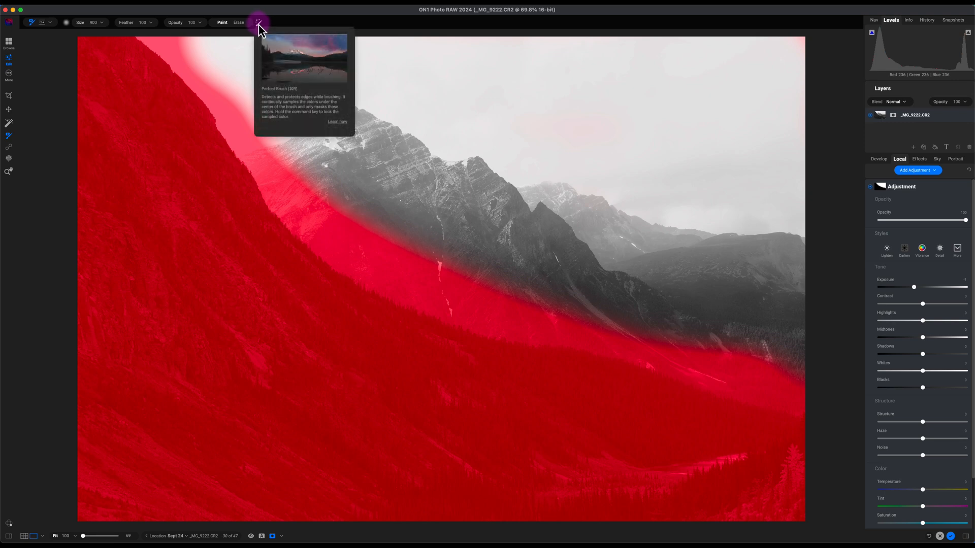
Step: Enable Perfect Brush and refine the mask edge along the dark hillside and valley
click(259, 22)
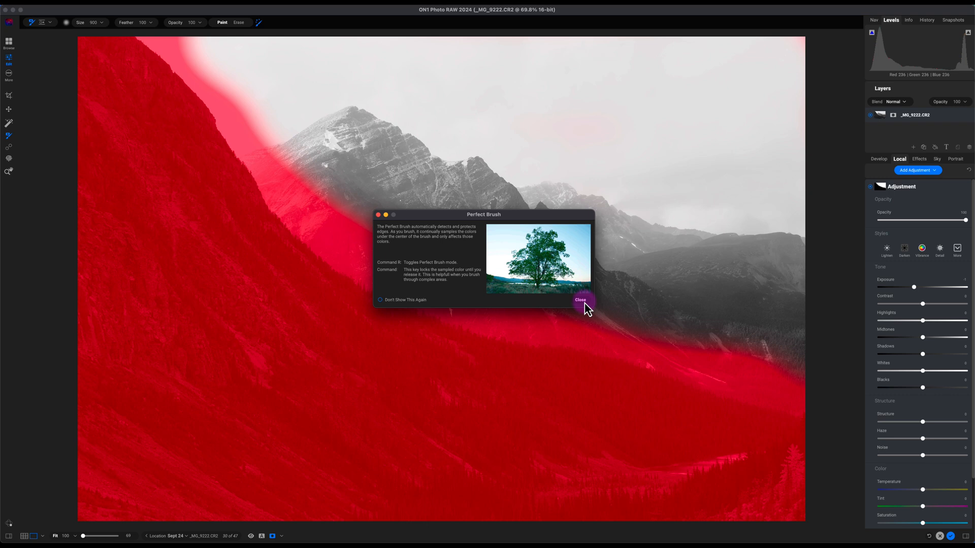
click(580, 300)
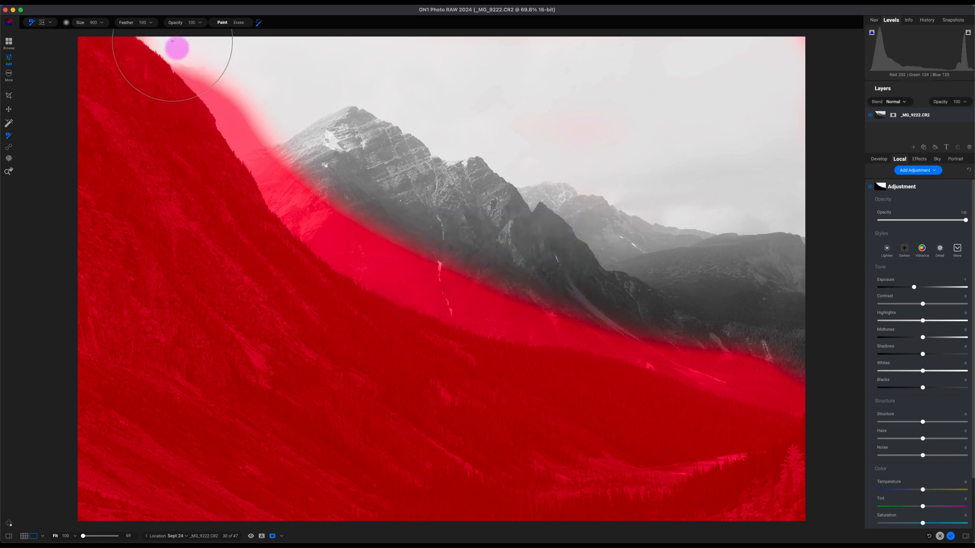
drag(177, 49, 336, 234)
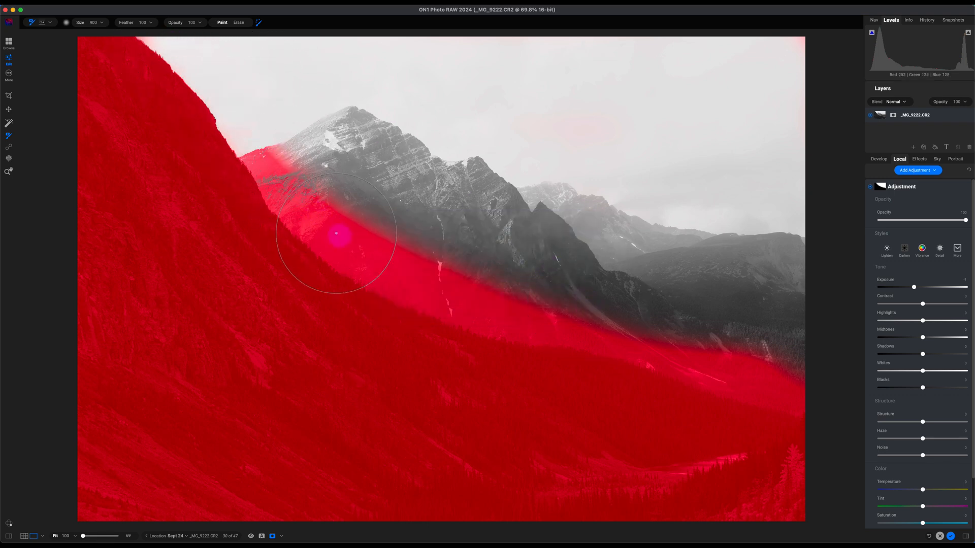
drag(336, 233, 641, 326)
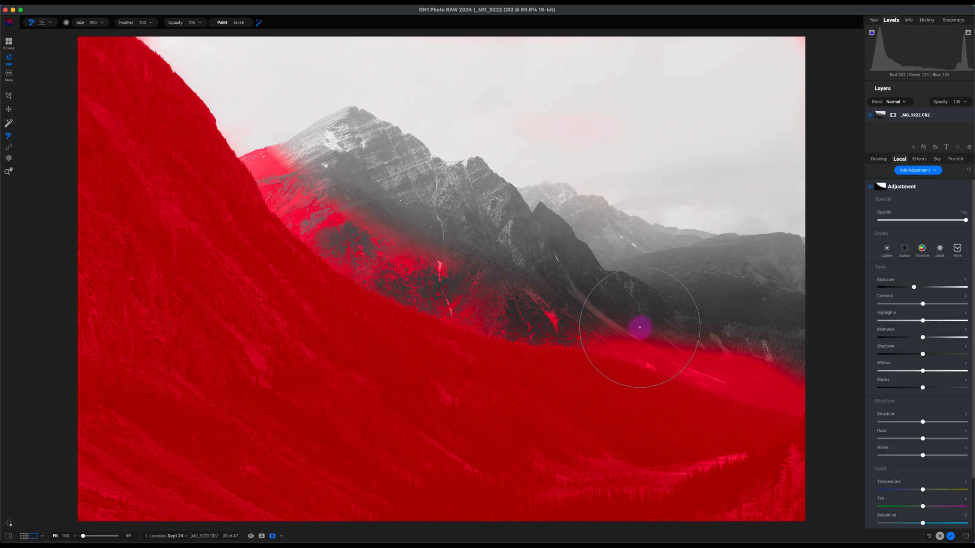
drag(639, 327, 774, 369)
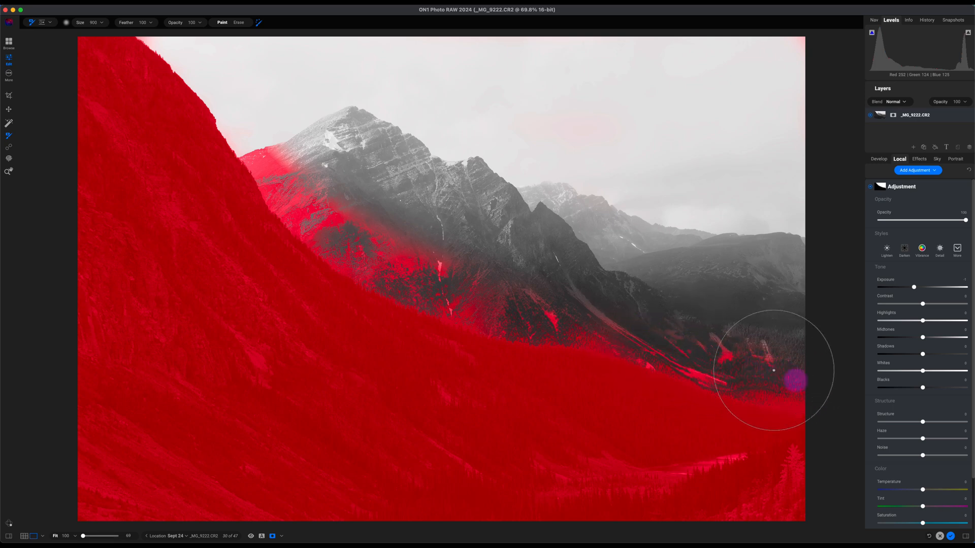
drag(774, 371, 342, 219)
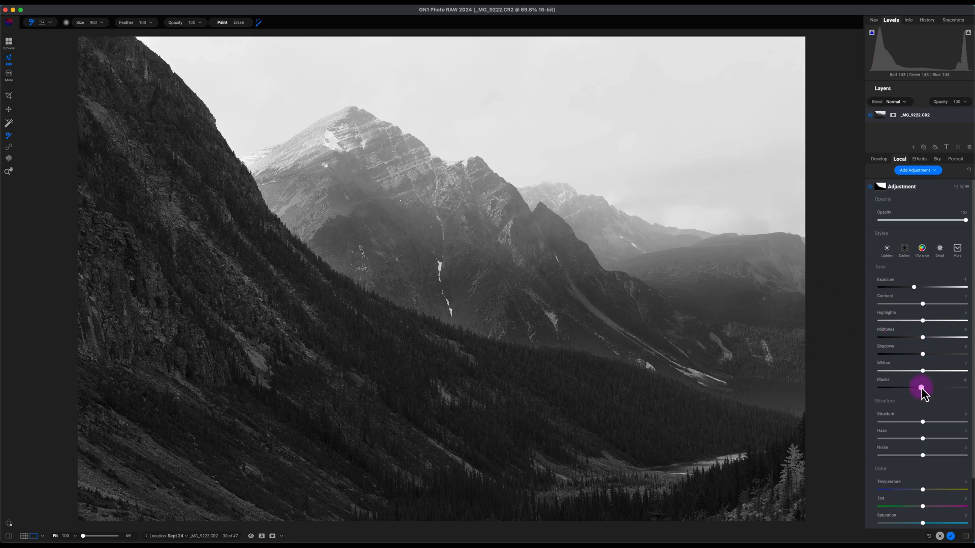
Step: Tune the masked foreground's shadows and blacks, pushing dark then easing back near neutral
drag(921, 387, 896, 386)
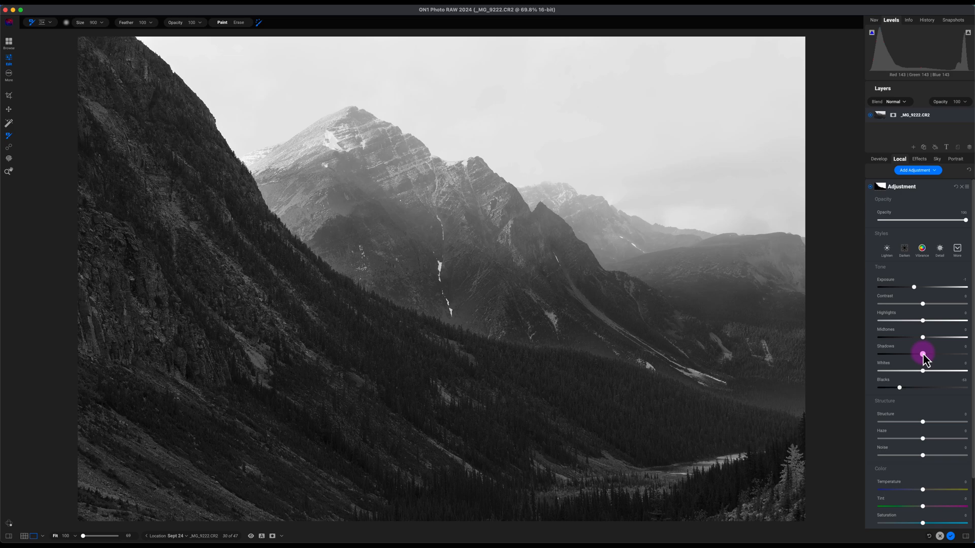
drag(923, 354, 932, 355)
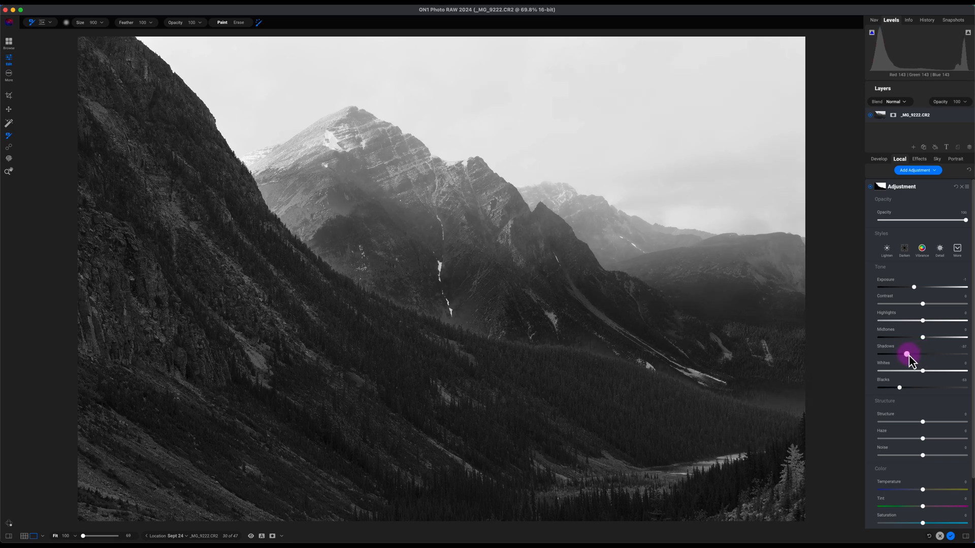
drag(907, 354, 880, 355)
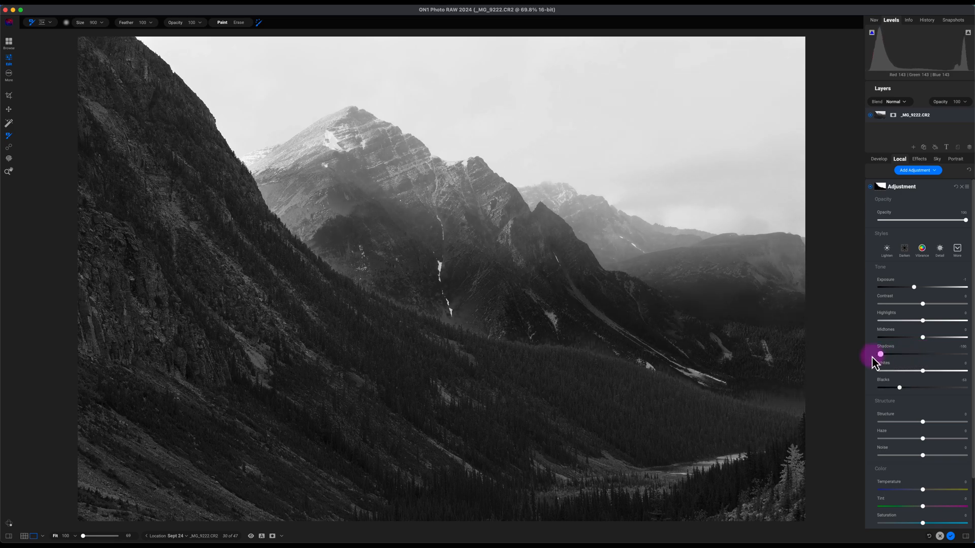
drag(873, 364, 373, 275)
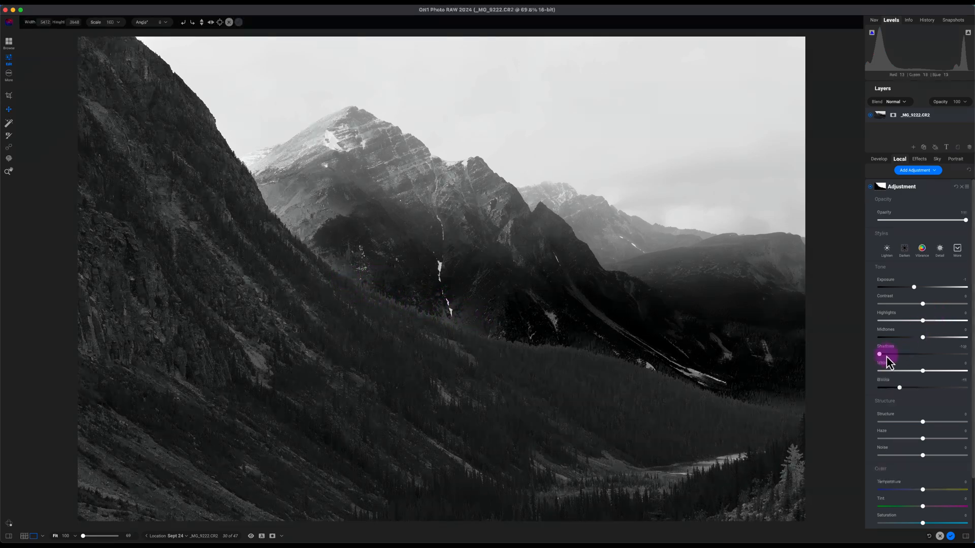
drag(880, 354, 903, 355)
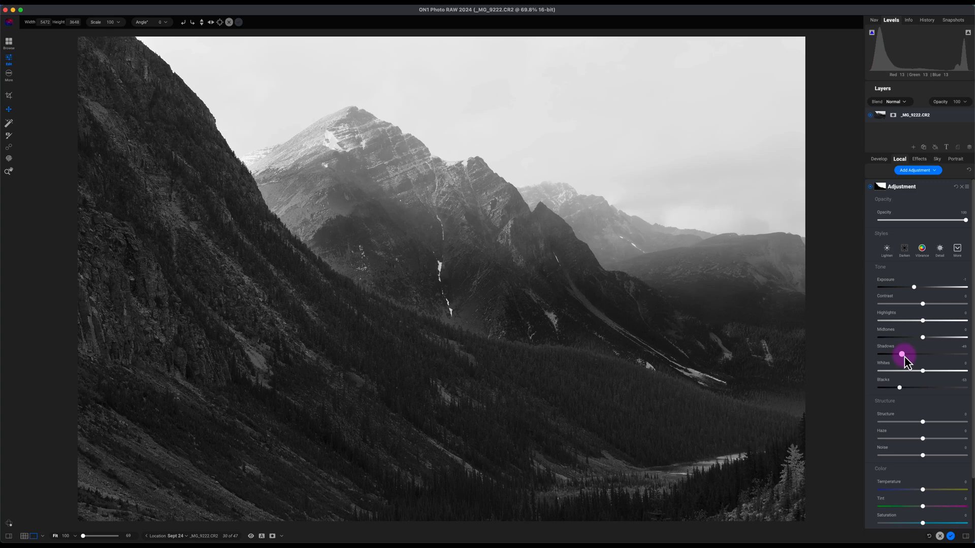
drag(903, 355, 922, 354)
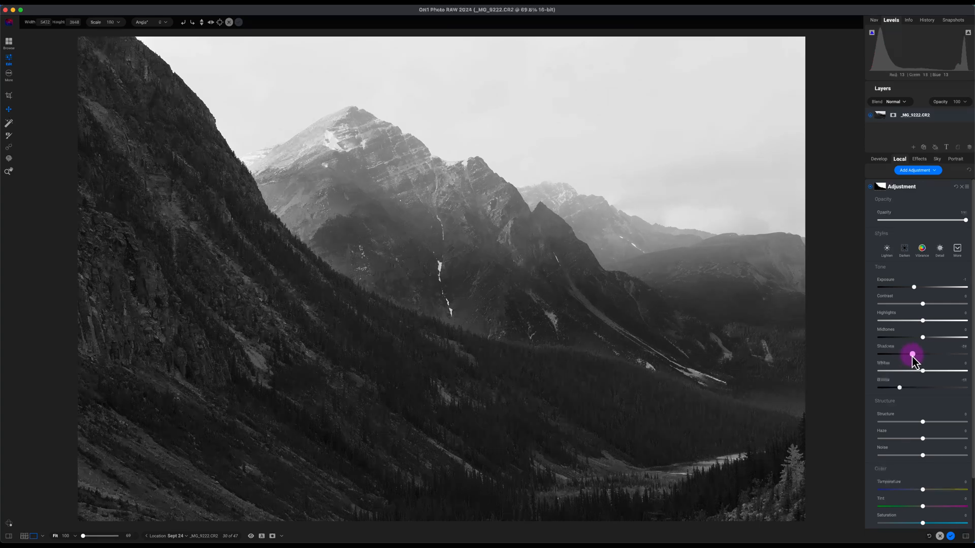
drag(922, 355, 917, 356)
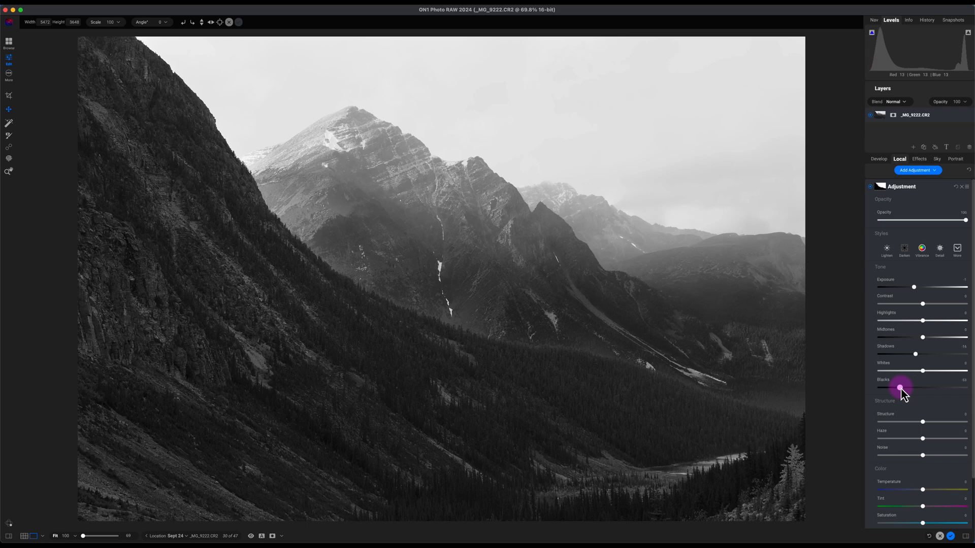
drag(899, 387, 912, 387)
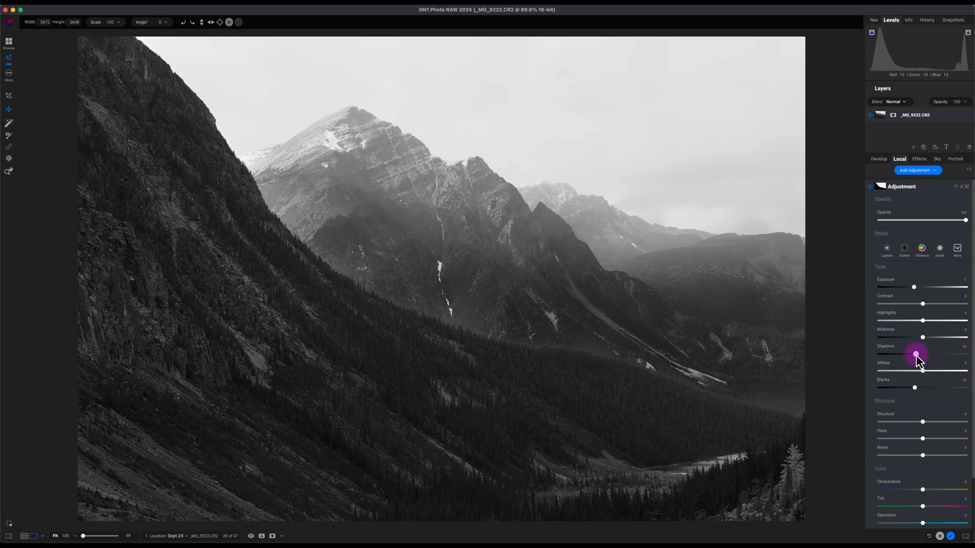
drag(917, 355, 922, 355)
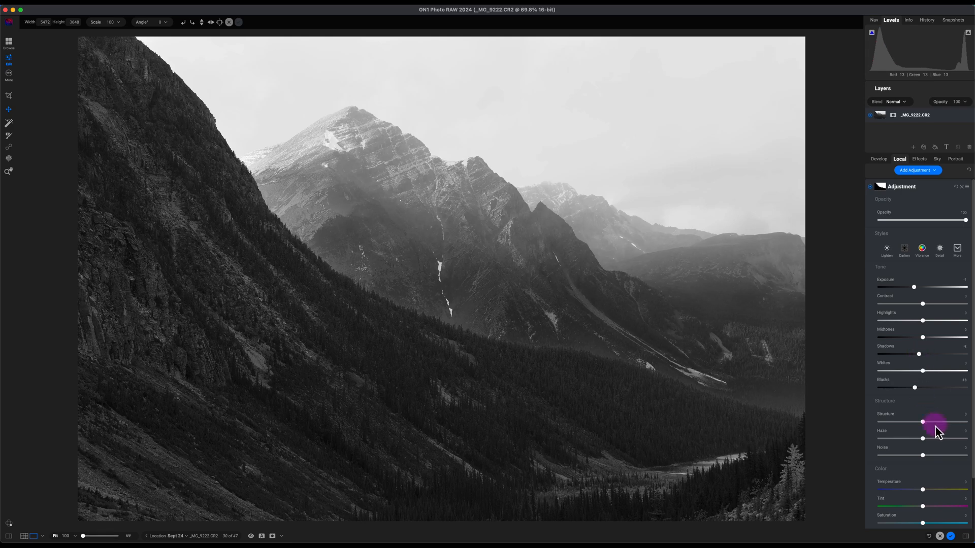
Step: Reduce haze and raise Structure to about 40 to bring out the rock texture
drag(923, 439, 912, 439)
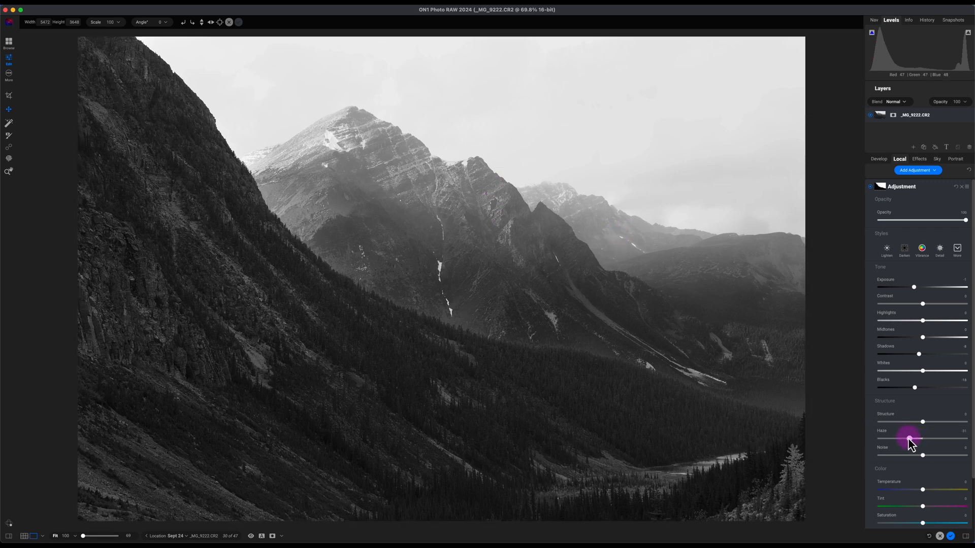
drag(907, 438, 921, 439)
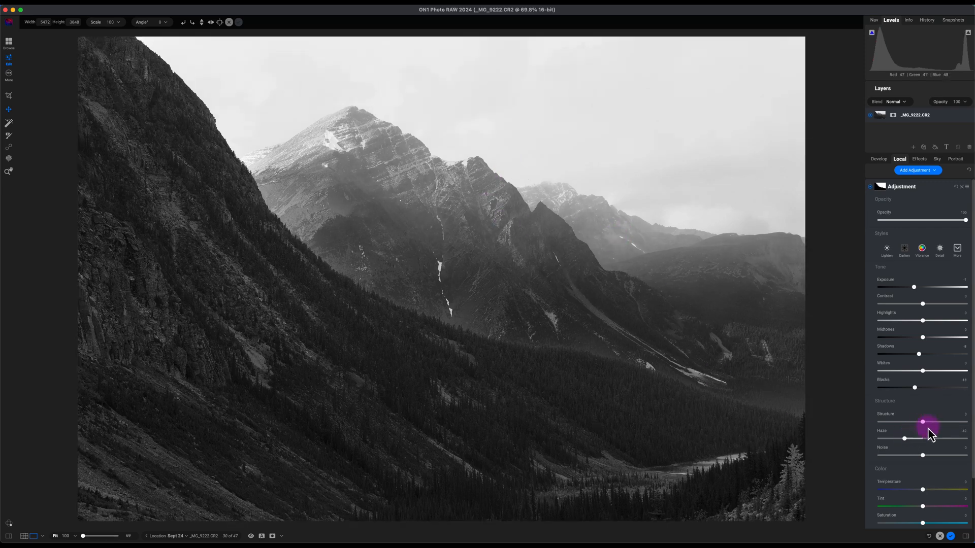
drag(938, 422, 926, 425)
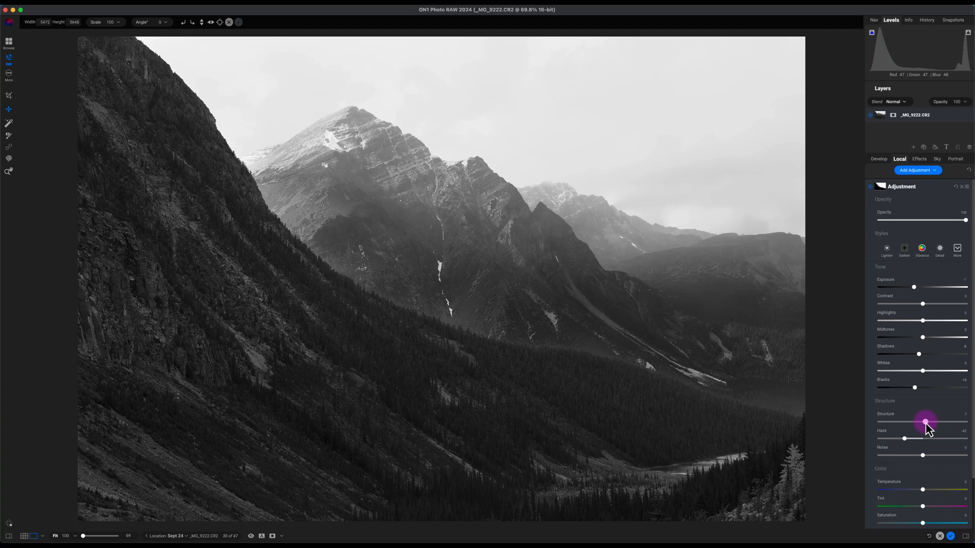
drag(924, 424, 934, 421)
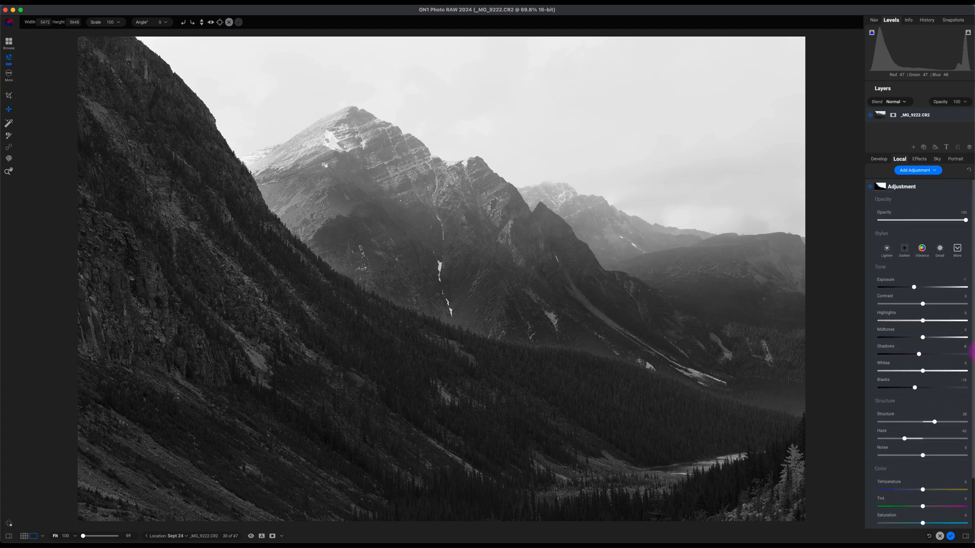
mouse_move(956, 249)
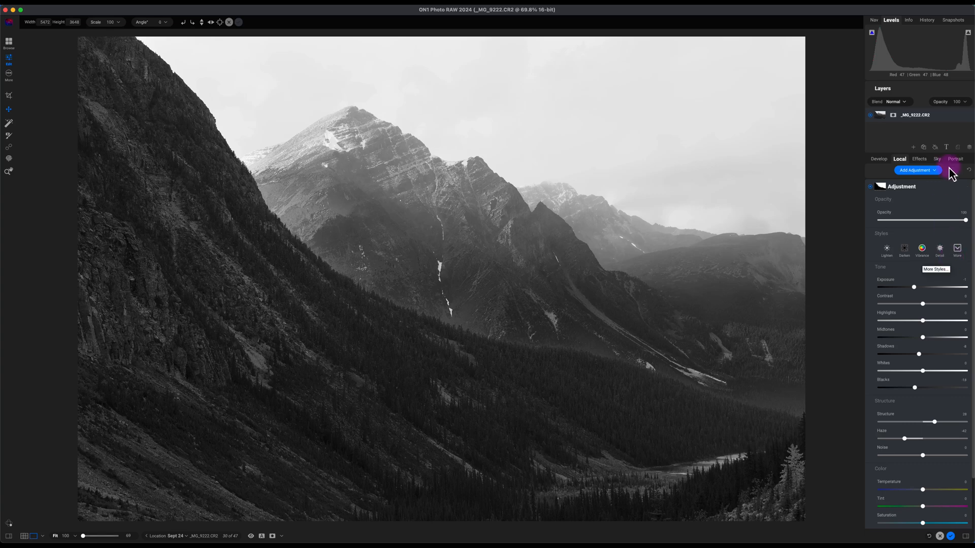
Step: In Effects, increase the Black & White filter's Detail amount
click(919, 159)
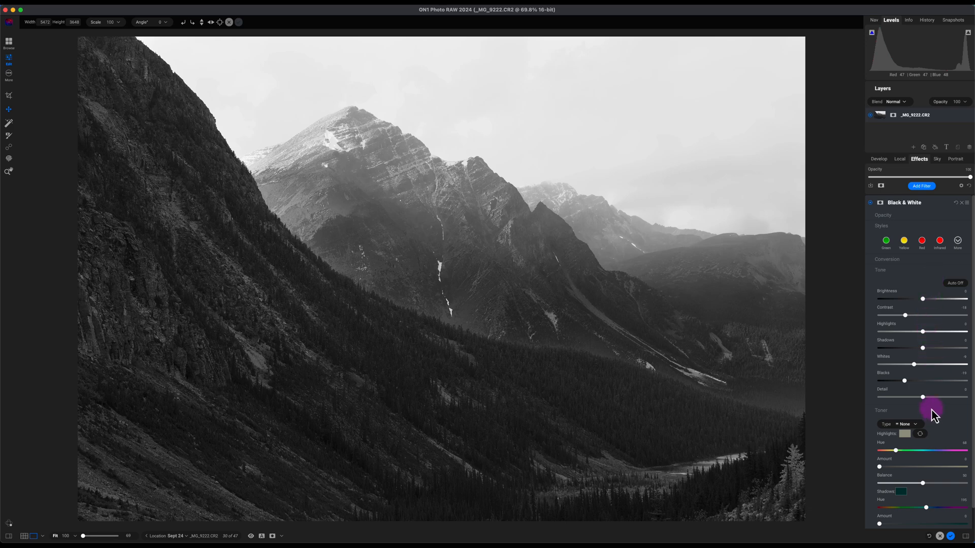
drag(922, 397, 925, 397)
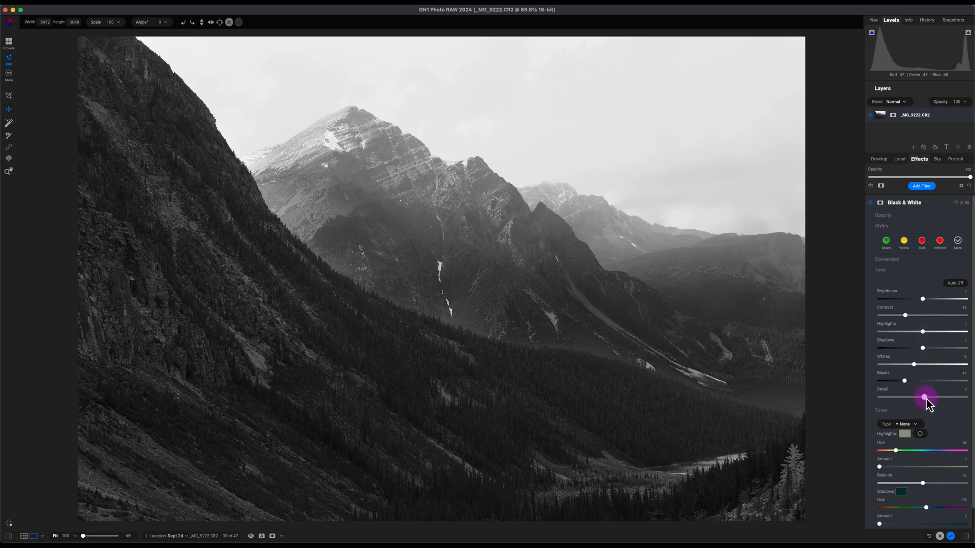
drag(924, 397, 931, 397)
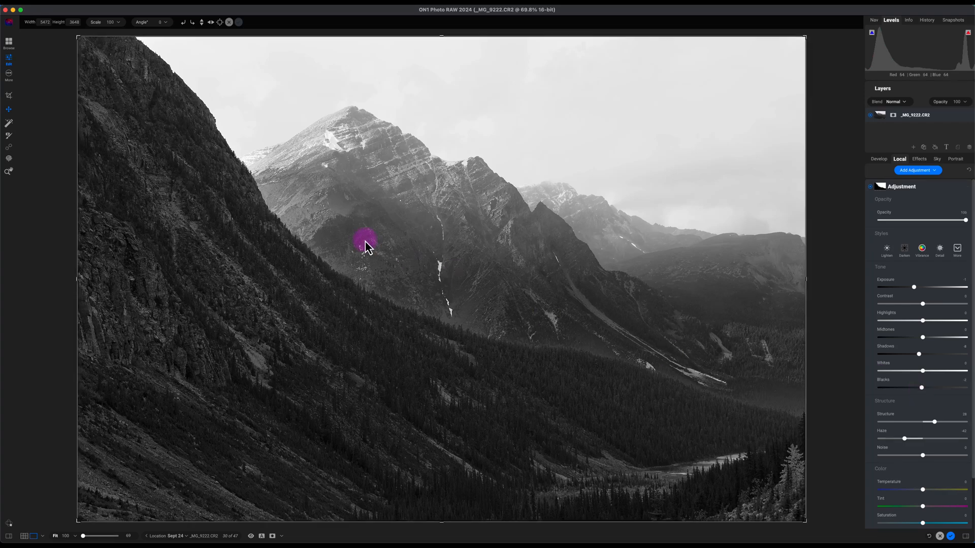
Step: Dial the local adjustment's Structure down and back up to compare, then fine-tune Haze
drag(365, 243, 497, 302)
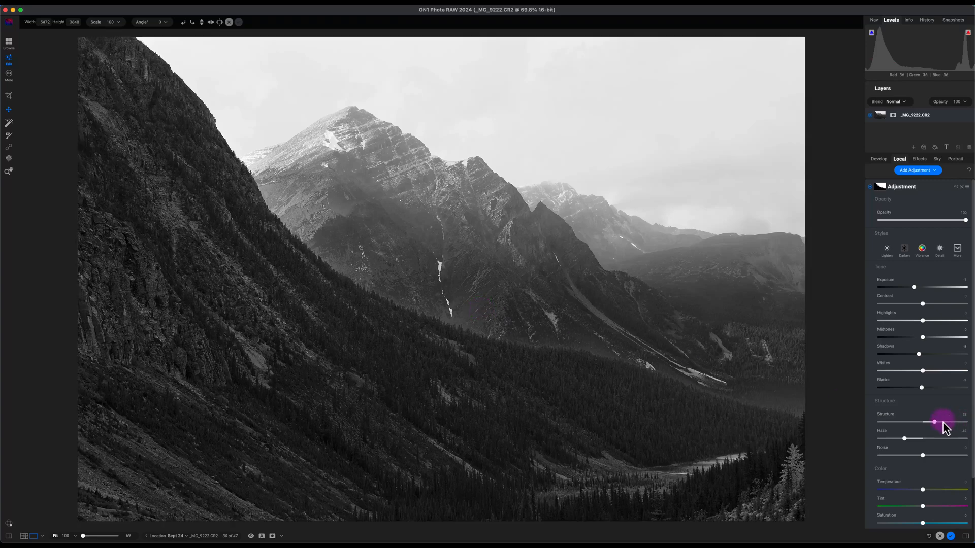
drag(934, 423, 885, 423)
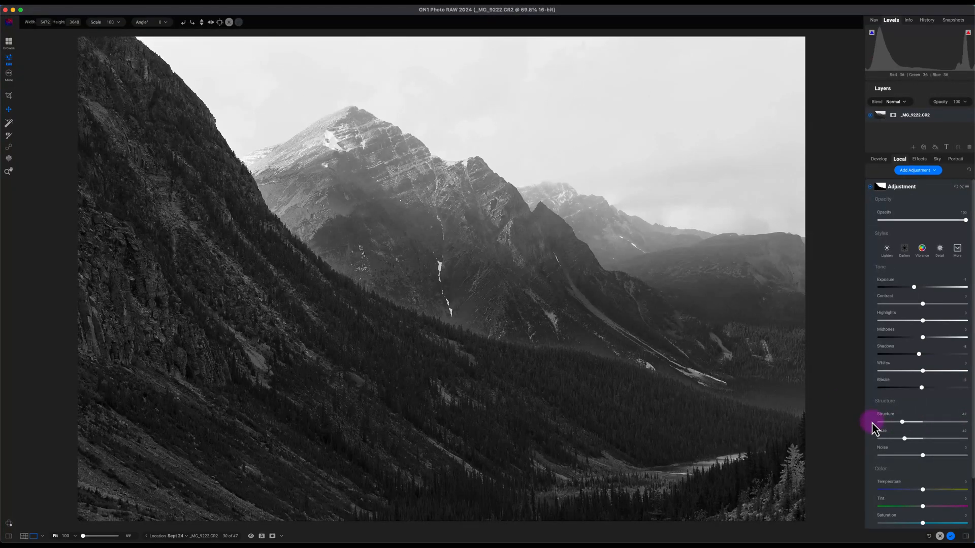
drag(905, 421, 925, 421)
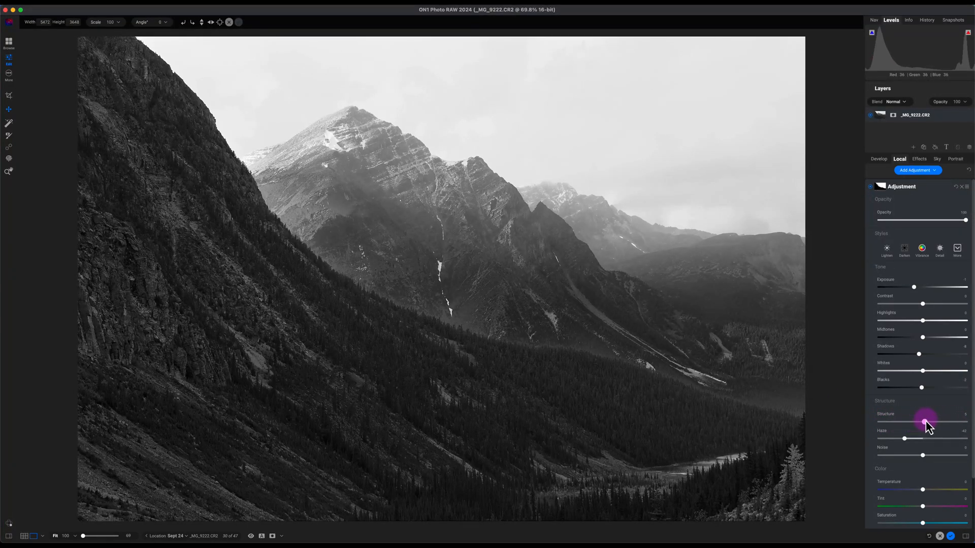
drag(903, 430, 926, 431)
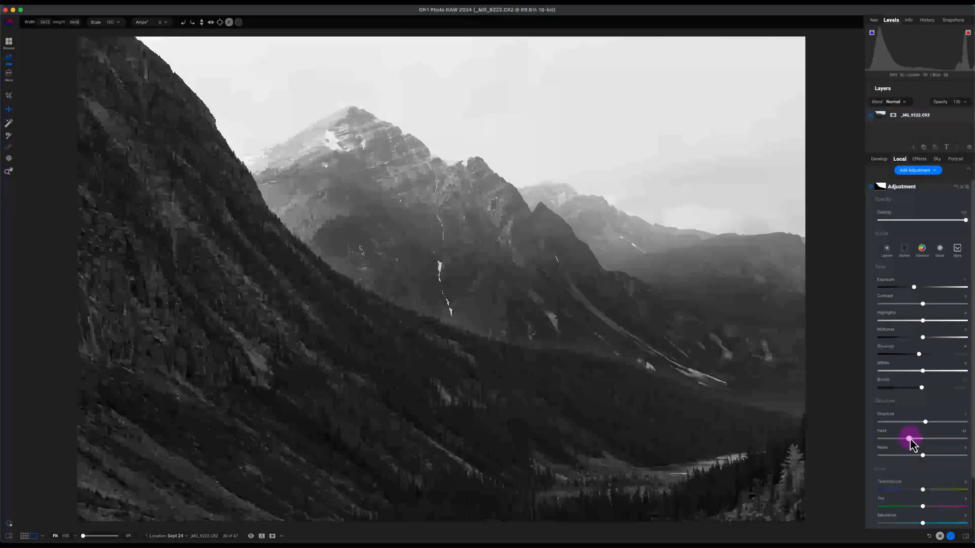
drag(907, 439, 916, 439)
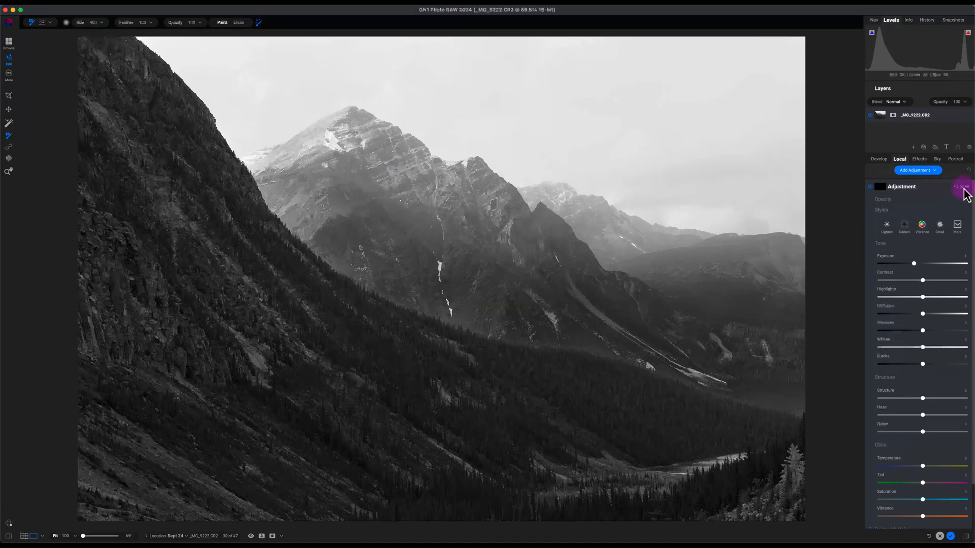
Step: Add a Dynamic Contrast filter from the Filters browser above the Black & White conversion
click(919, 158)
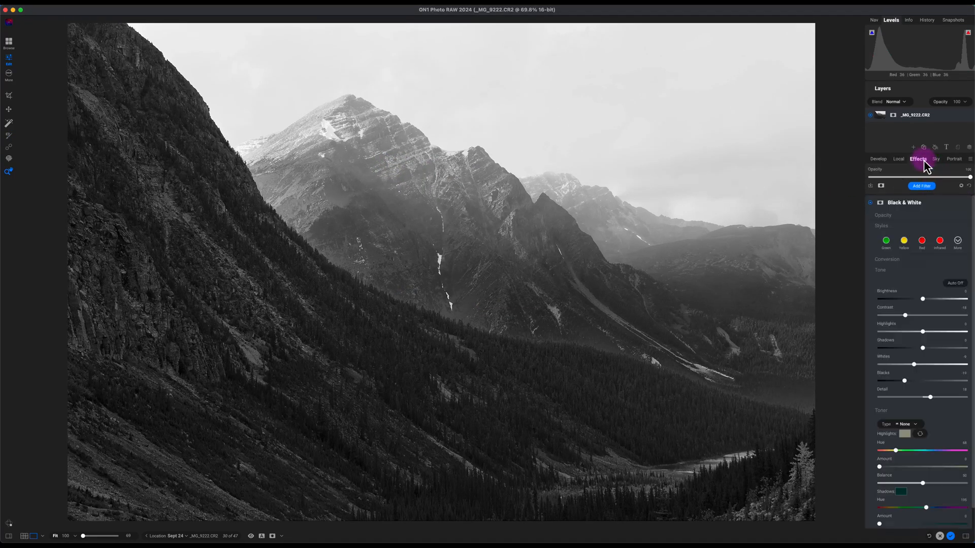
click(921, 185)
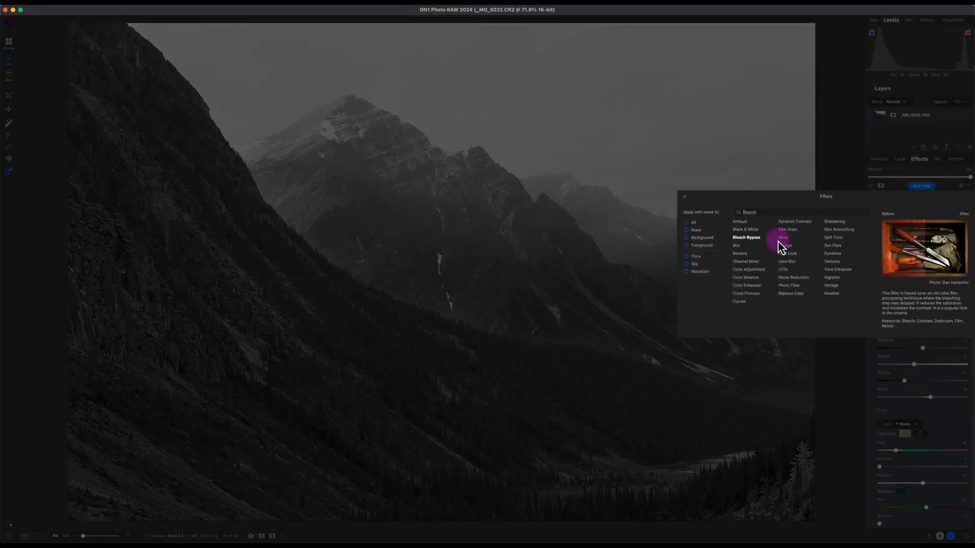
click(794, 222)
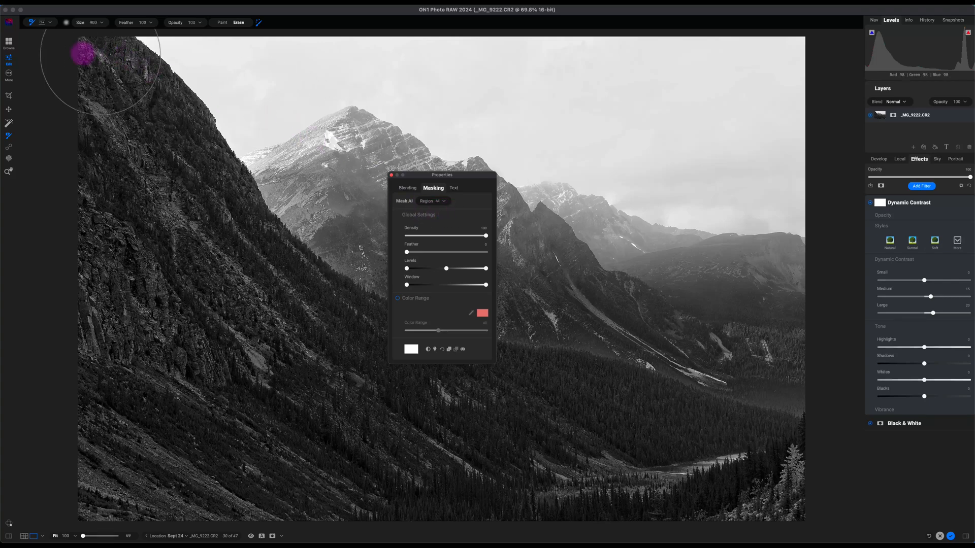
Step: Select the Gradient Mask tool and drag out a wide elliptical gradient, previewing its effect
click(432, 201)
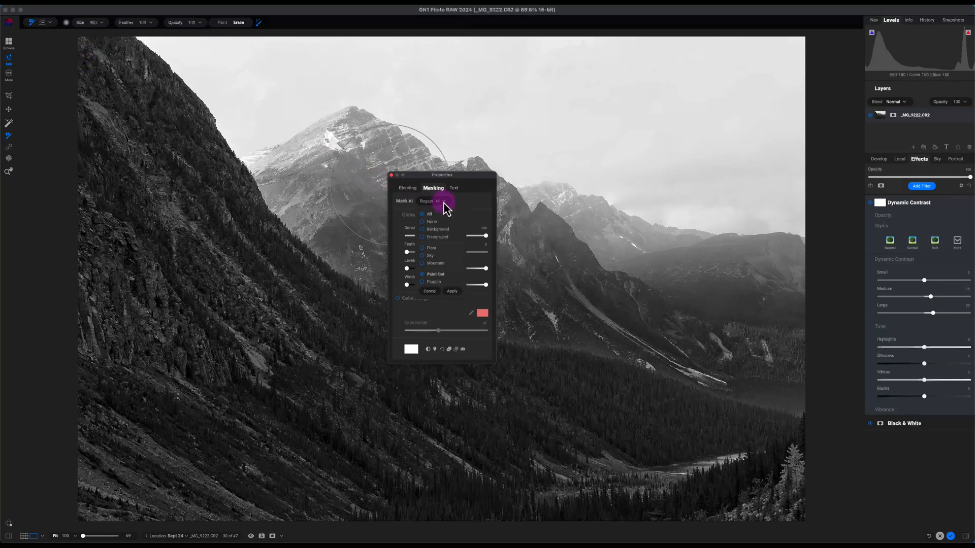
click(406, 188)
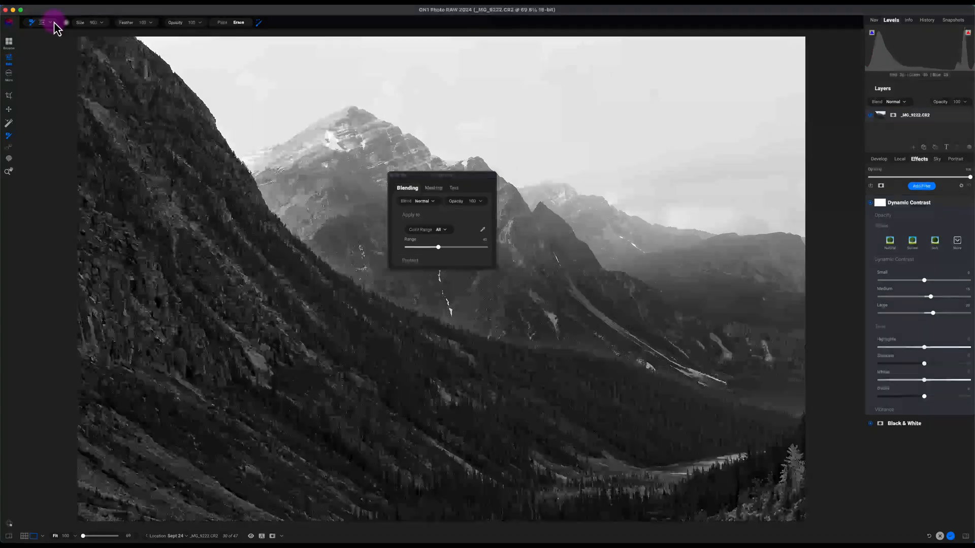
click(49, 22)
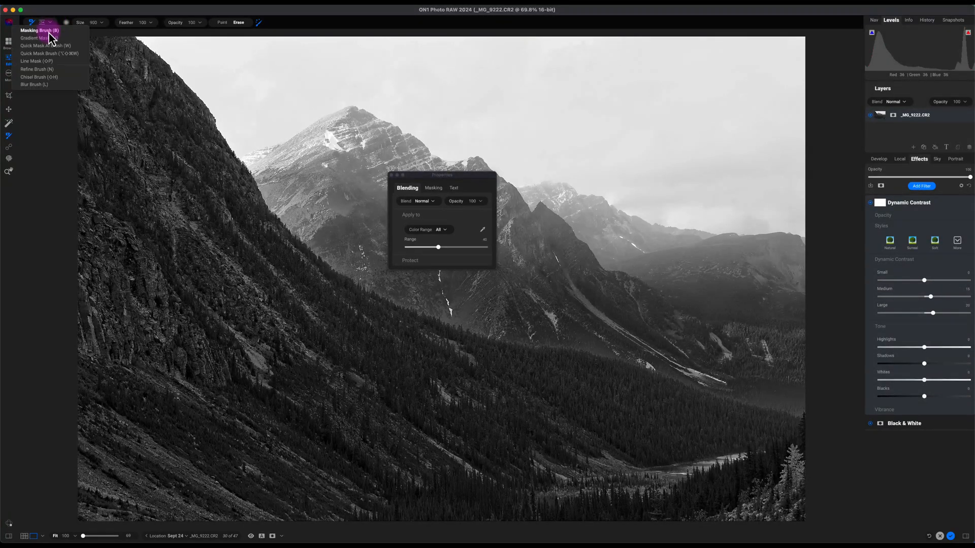
click(36, 38)
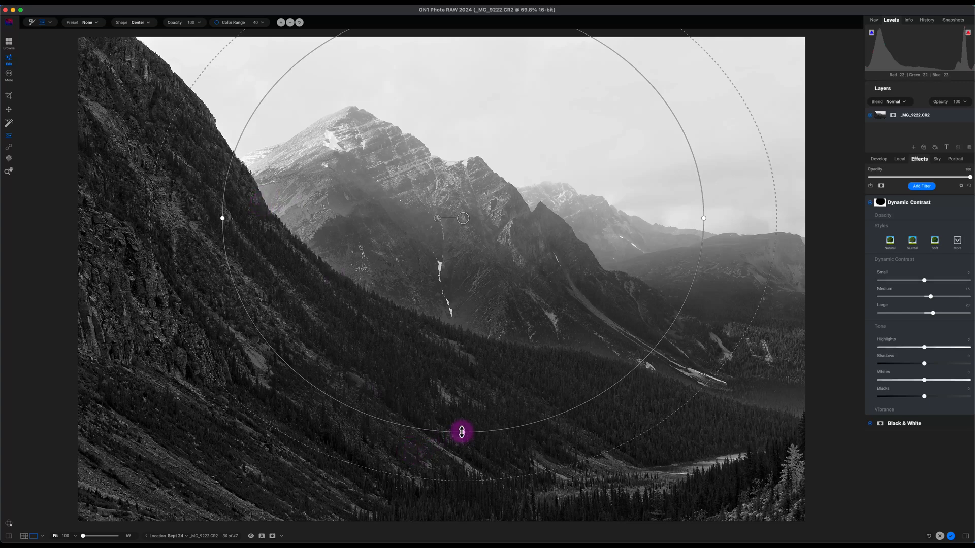
drag(462, 432, 462, 305)
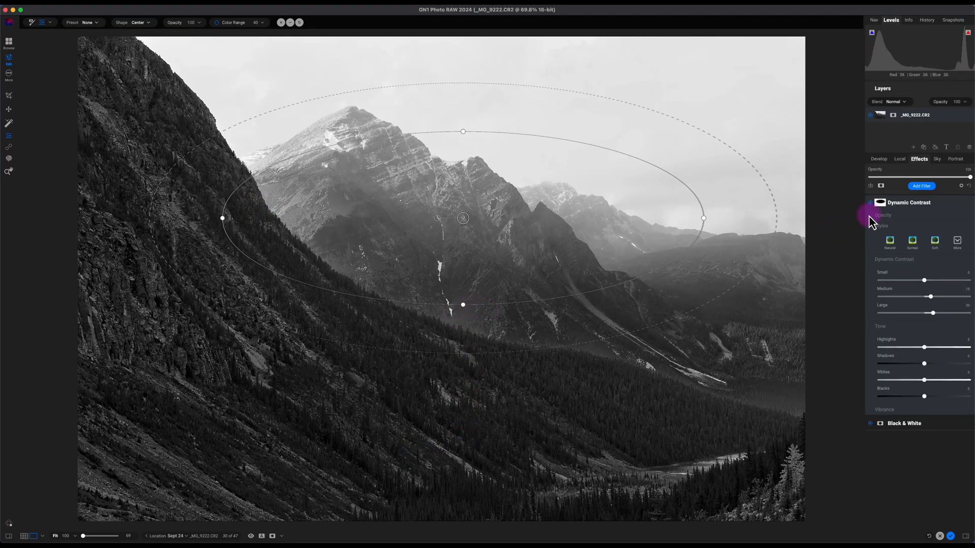
click(879, 202)
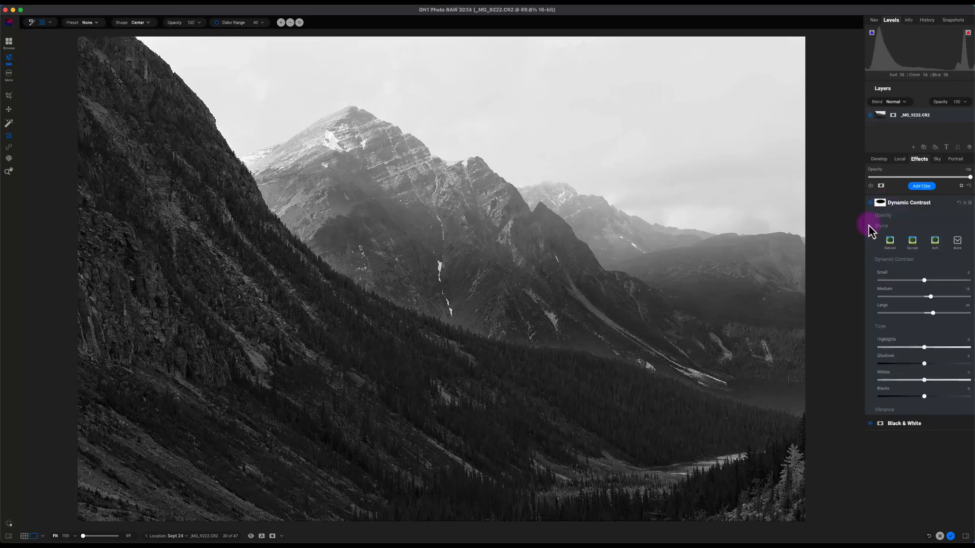
click(446, 221)
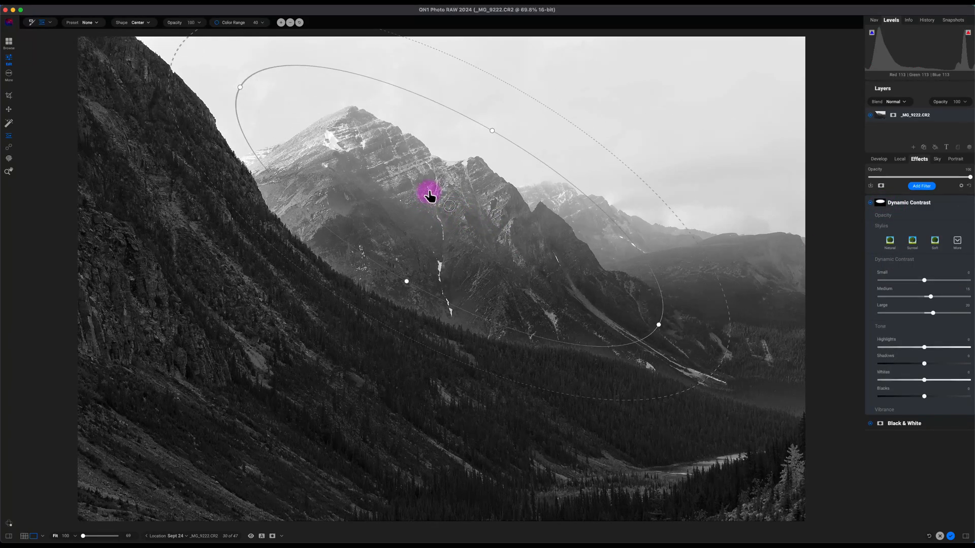
Step: Tilt, stretch and reposition the ellipse to follow the central mountain peak
drag(428, 196, 421, 261)
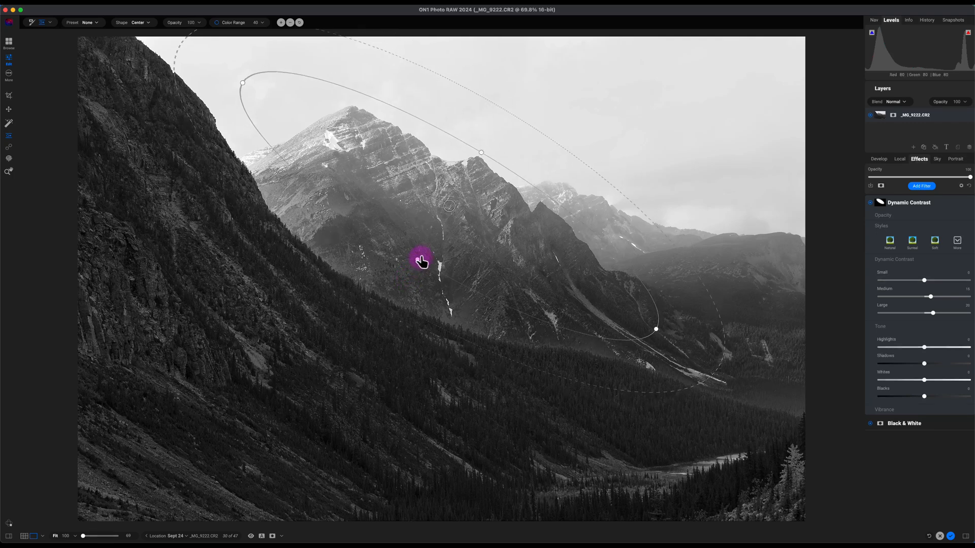
drag(421, 261, 470, 245)
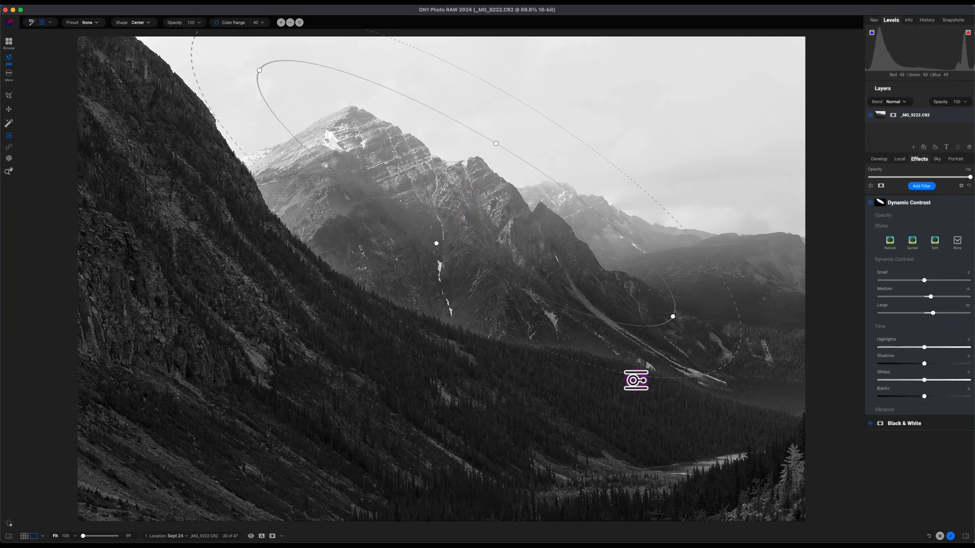
click(425, 280)
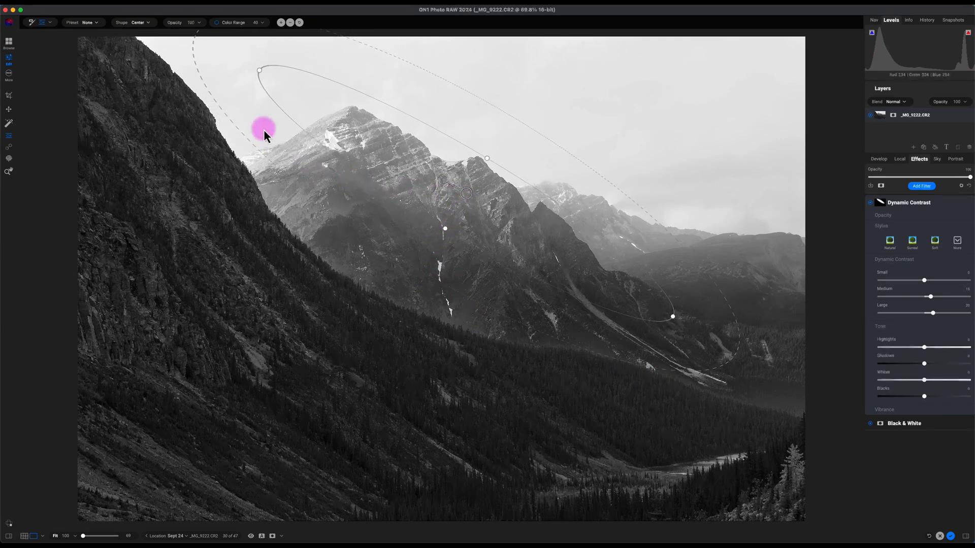
drag(264, 131, 259, 77)
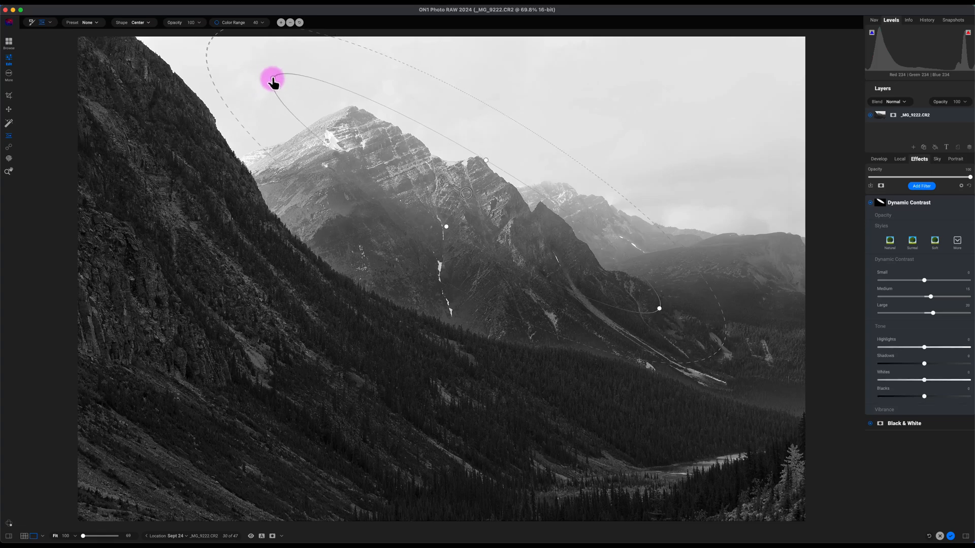
drag(273, 81, 441, 185)
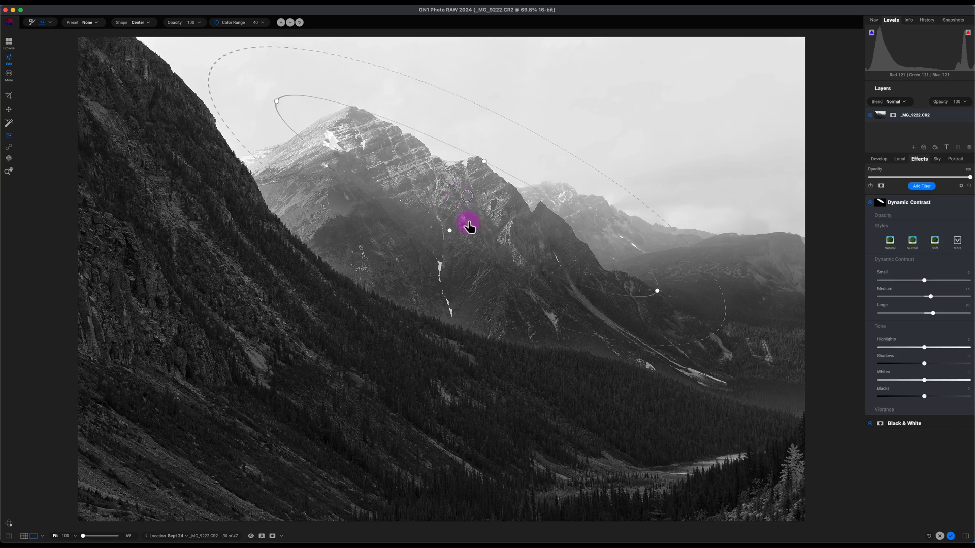
drag(469, 226, 447, 243)
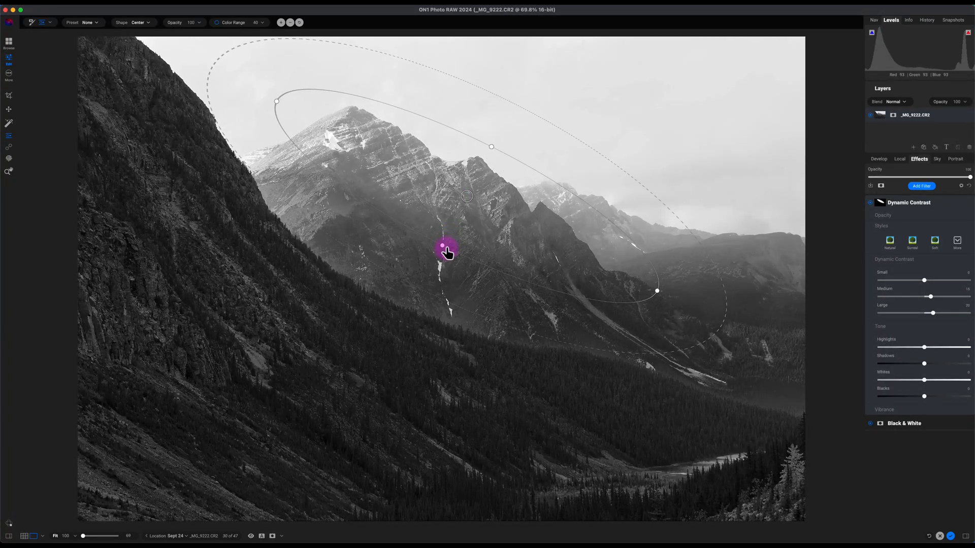
drag(447, 252, 485, 184)
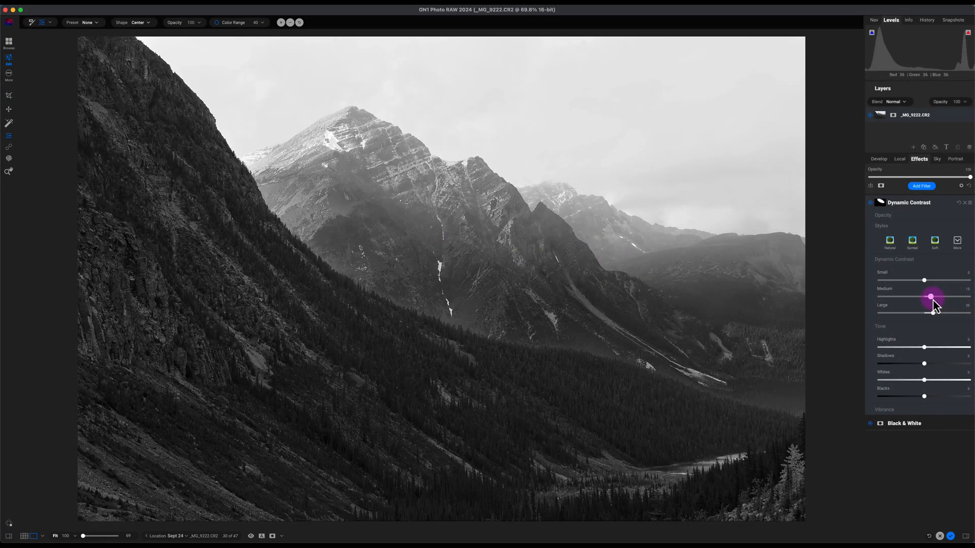
Step: Raise the Dynamic Contrast Medium and Large amounts for punchier mountain detail
drag(932, 297, 932, 312)
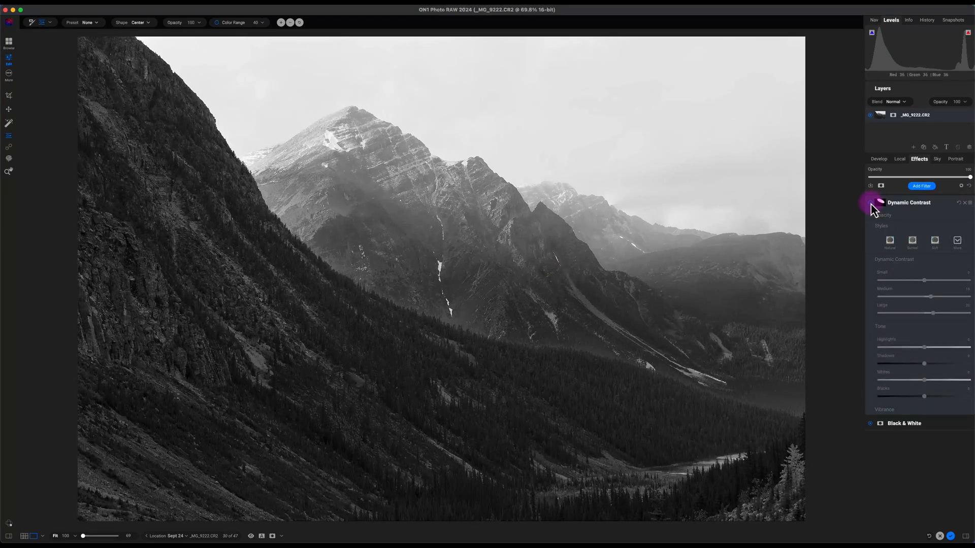
drag(924, 314, 932, 314)
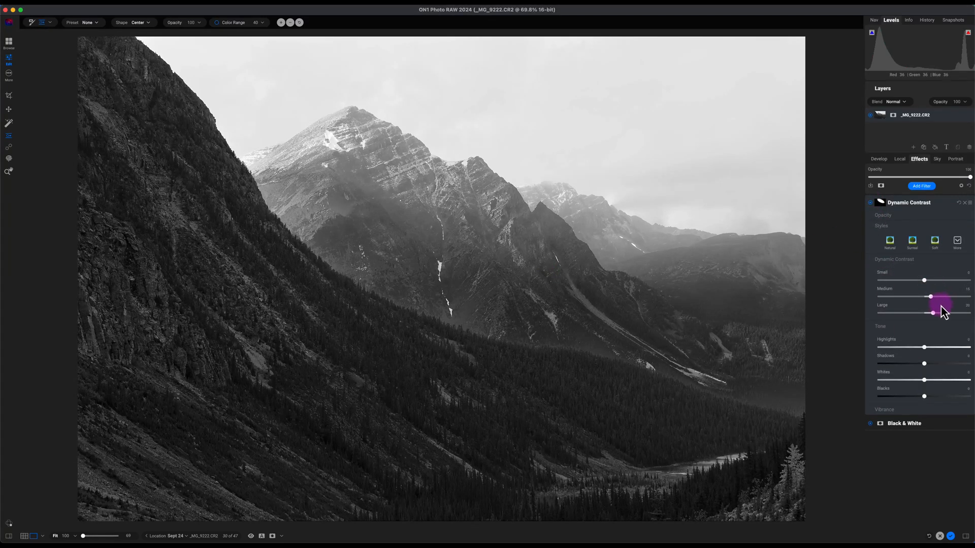
drag(944, 296, 931, 296)
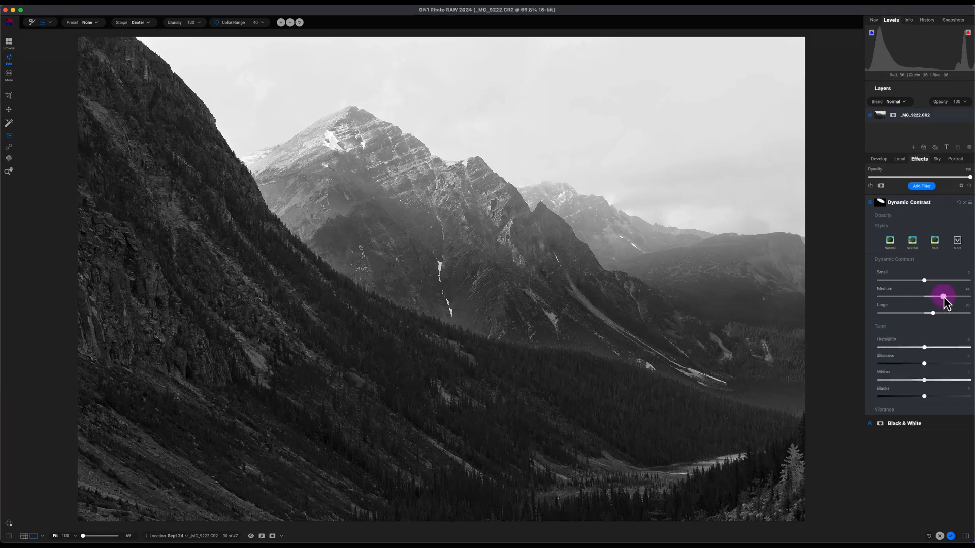
drag(932, 313, 942, 314)
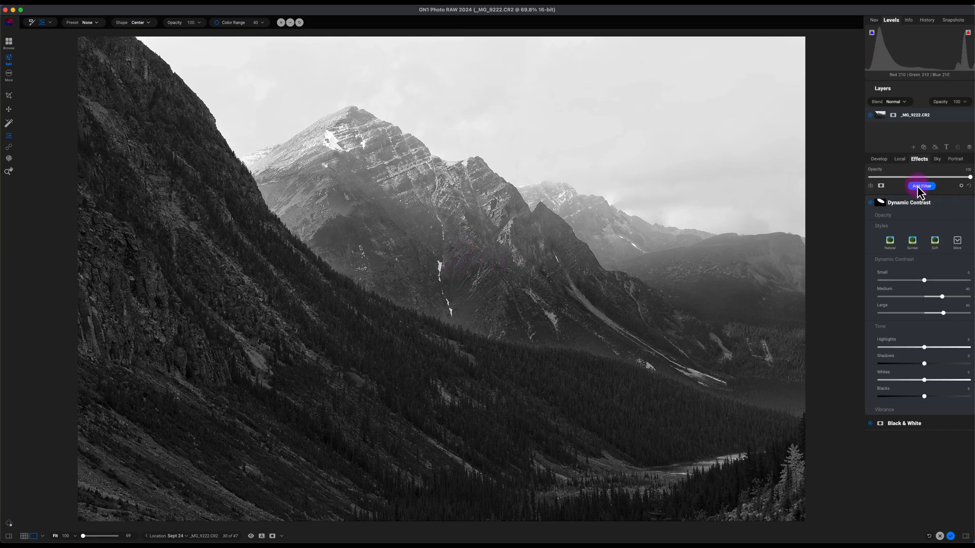
Step: Add a Curves filter and place a slightly lifted midtone point on its All curve
click(921, 186)
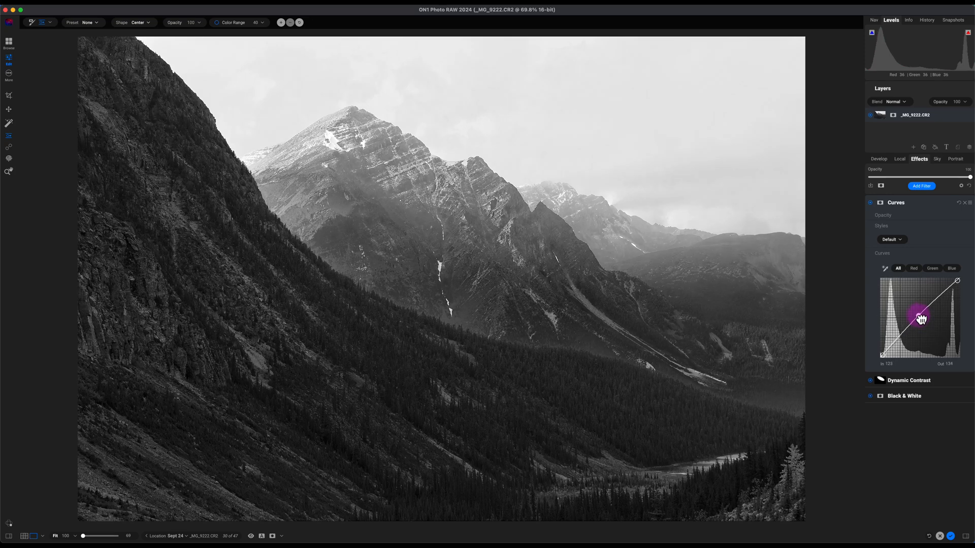
drag(921, 319, 920, 316)
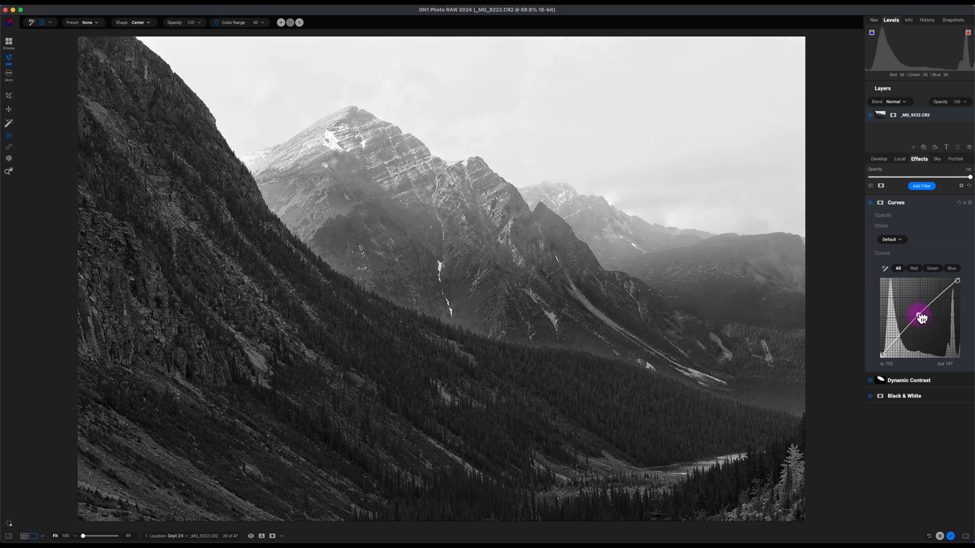
drag(920, 316, 925, 314)
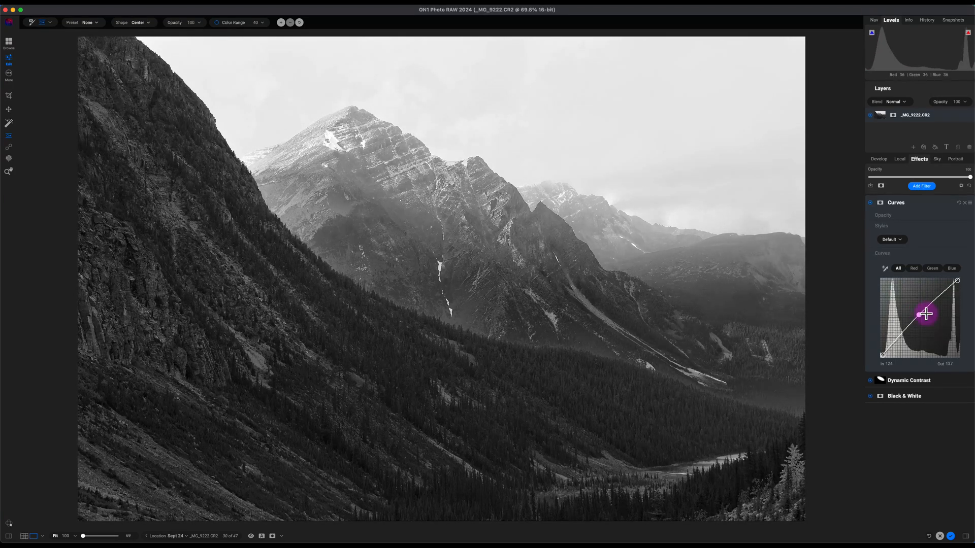
drag(925, 314, 919, 314)
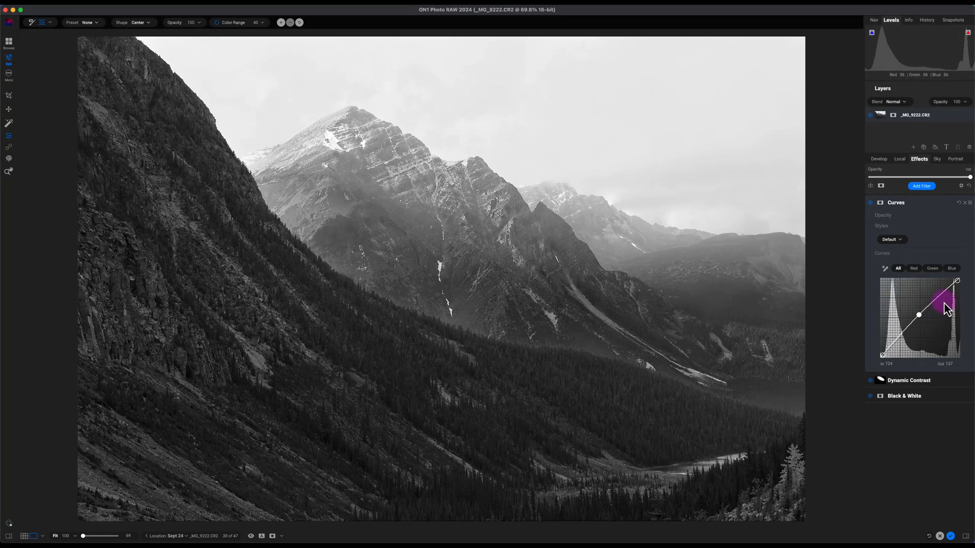
Step: Raise the Blue channel midtones slightly so the monochrome mountains take on a subtle cool tint
click(951, 268)
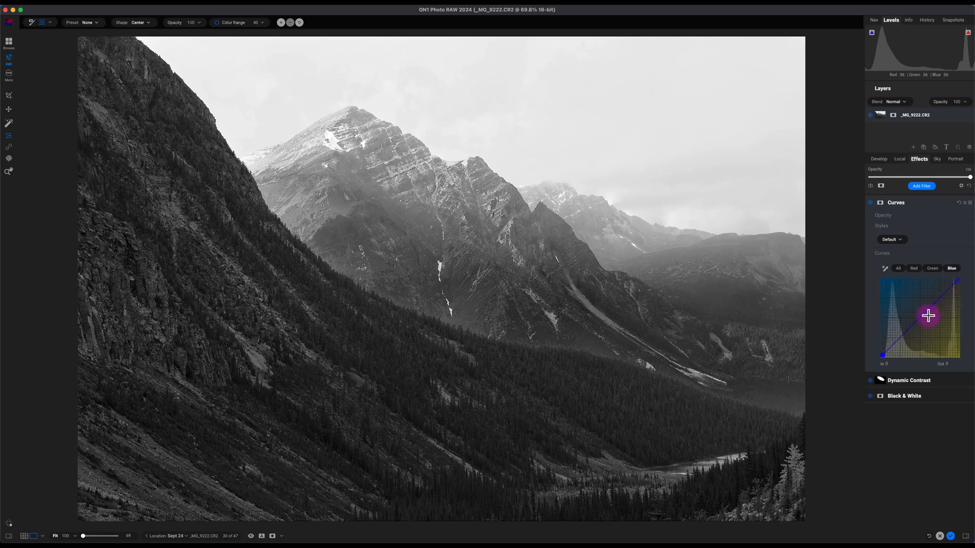
drag(929, 316, 924, 315)
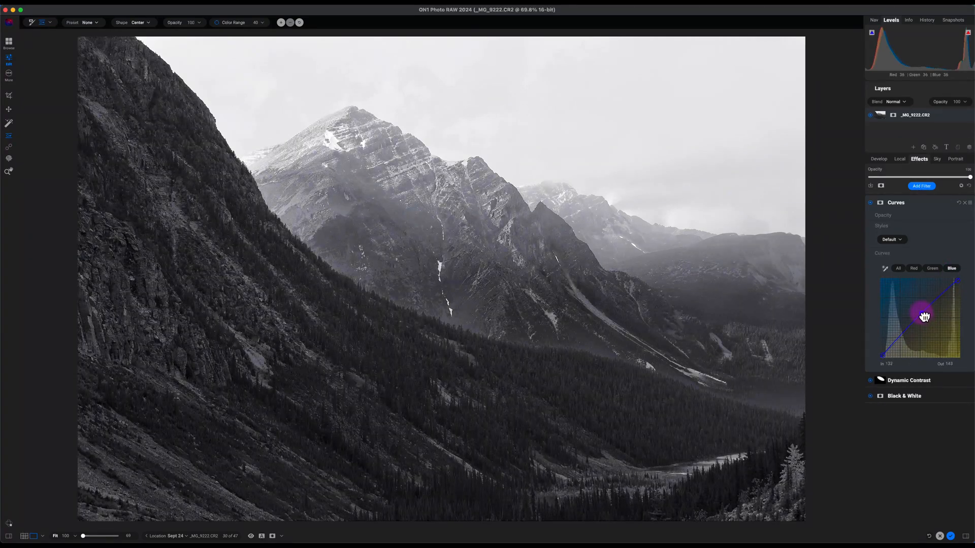
drag(923, 316, 923, 314)
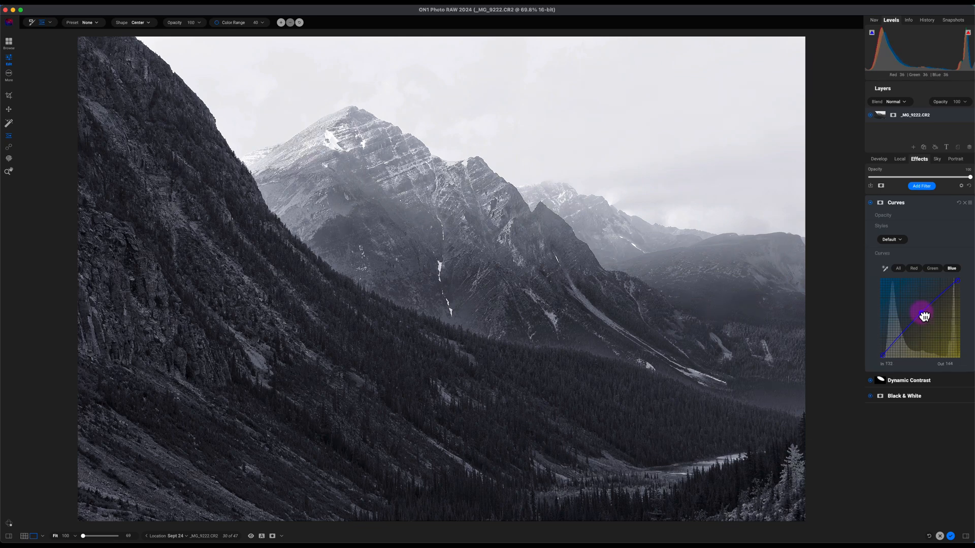
drag(923, 316, 922, 312)
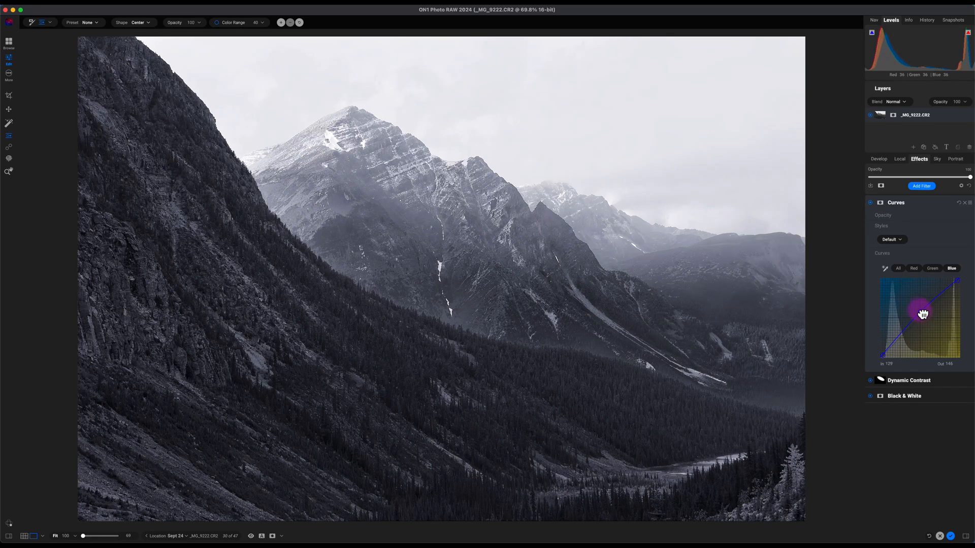
drag(922, 314, 911, 301)
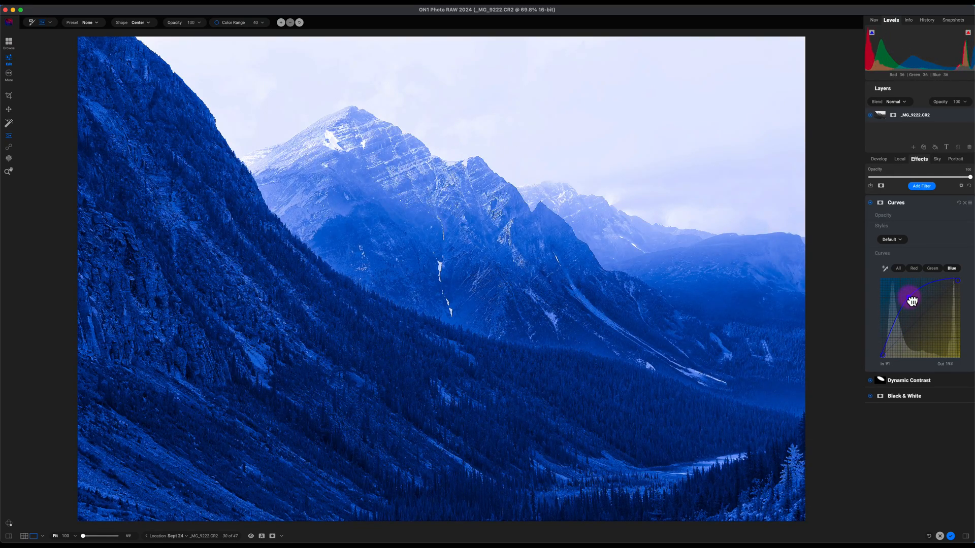
drag(909, 299, 920, 312)
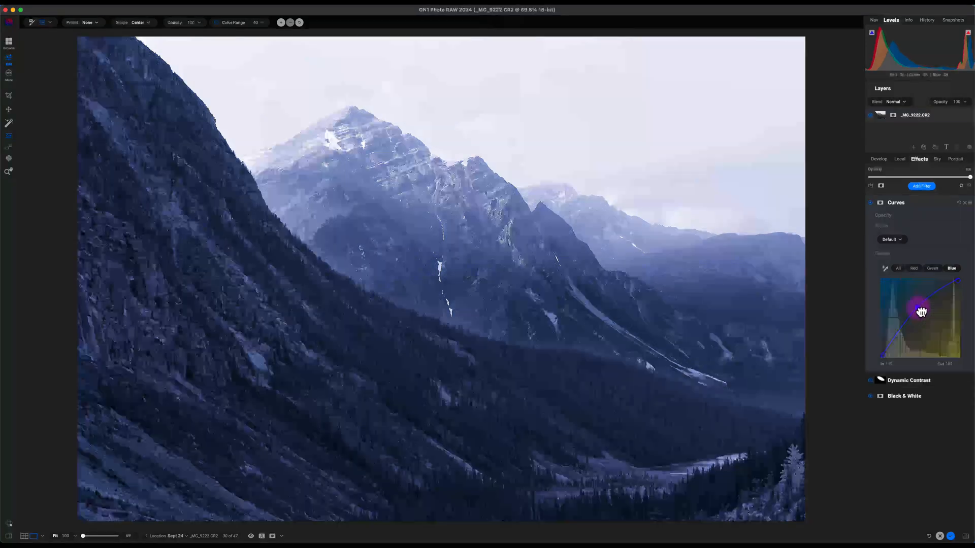
drag(922, 312, 922, 317)
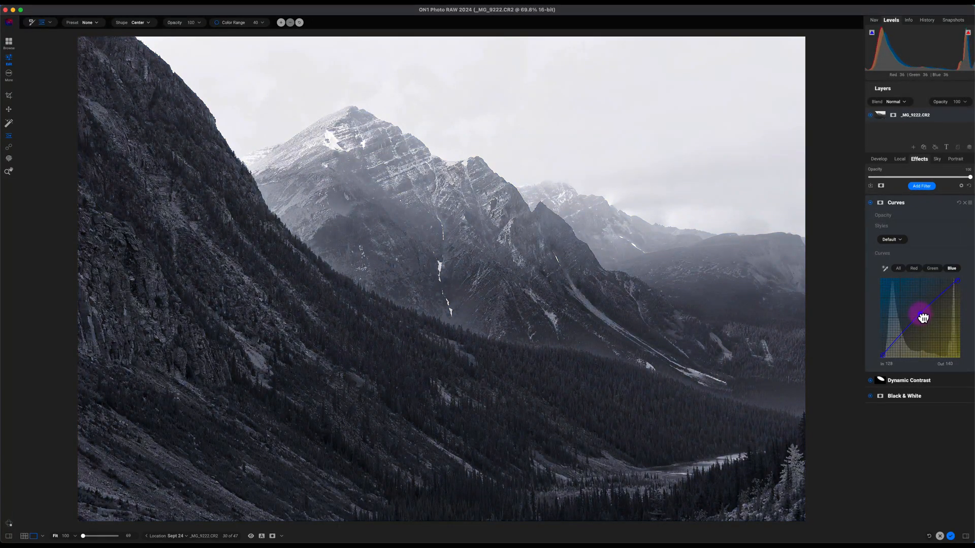
drag(921, 315, 917, 312)
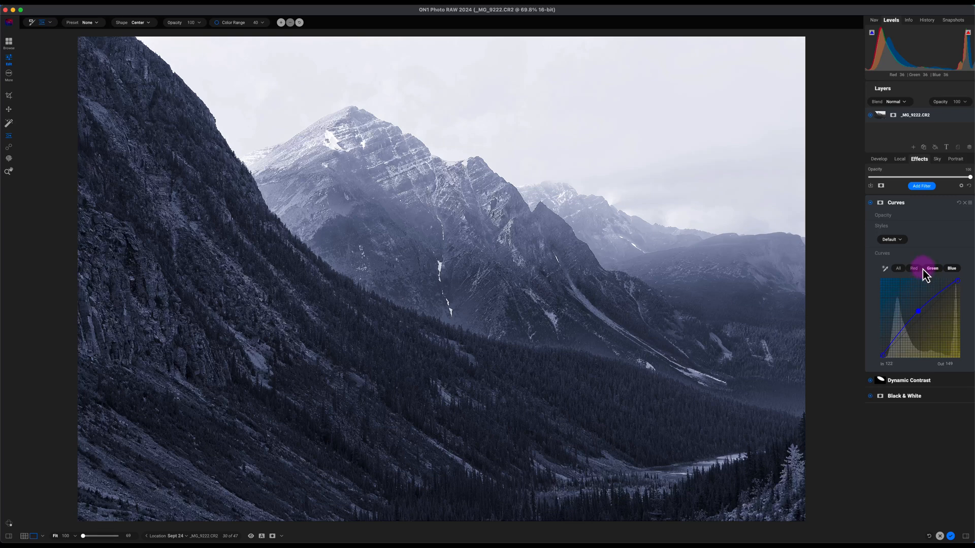
Step: Compare the blue-toned result against the original with Preview, then bring up the filter list
click(952, 268)
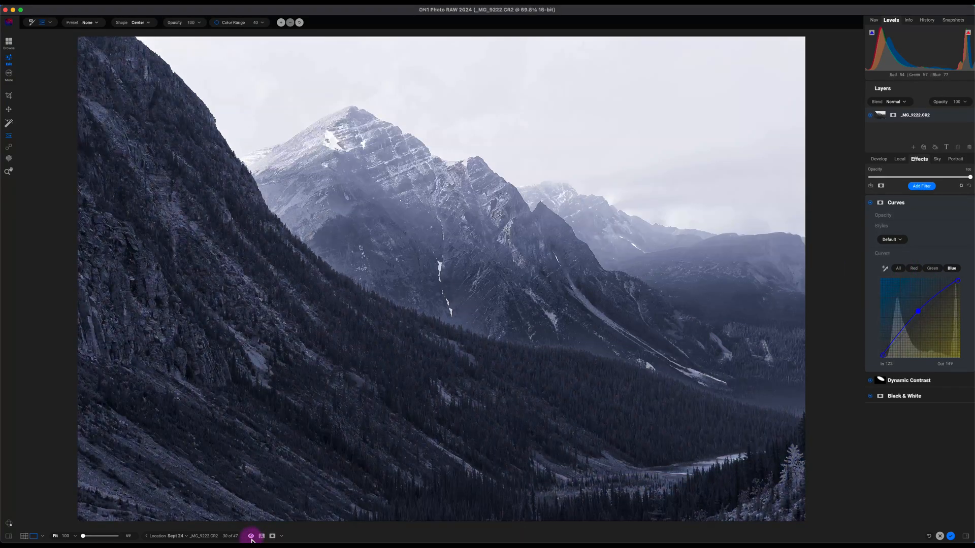
click(250, 536)
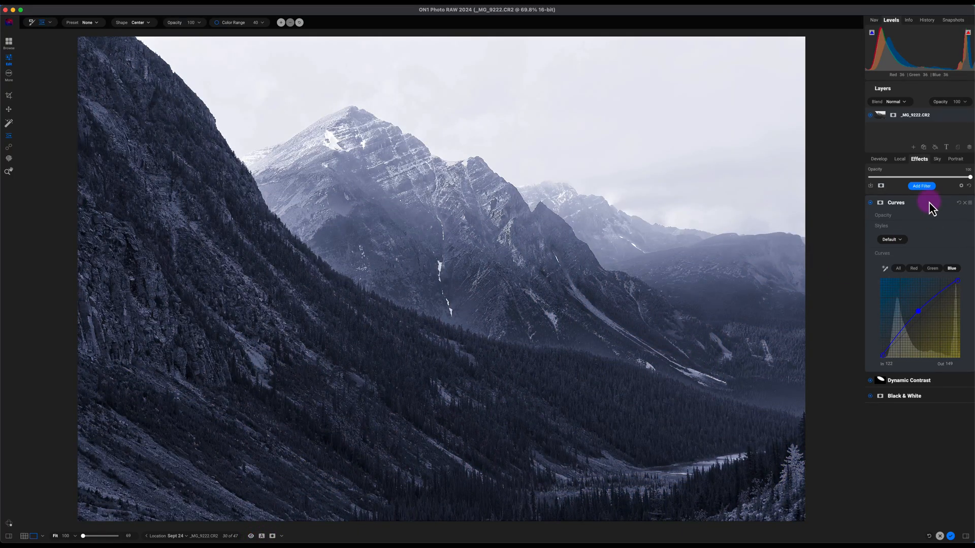
click(921, 186)
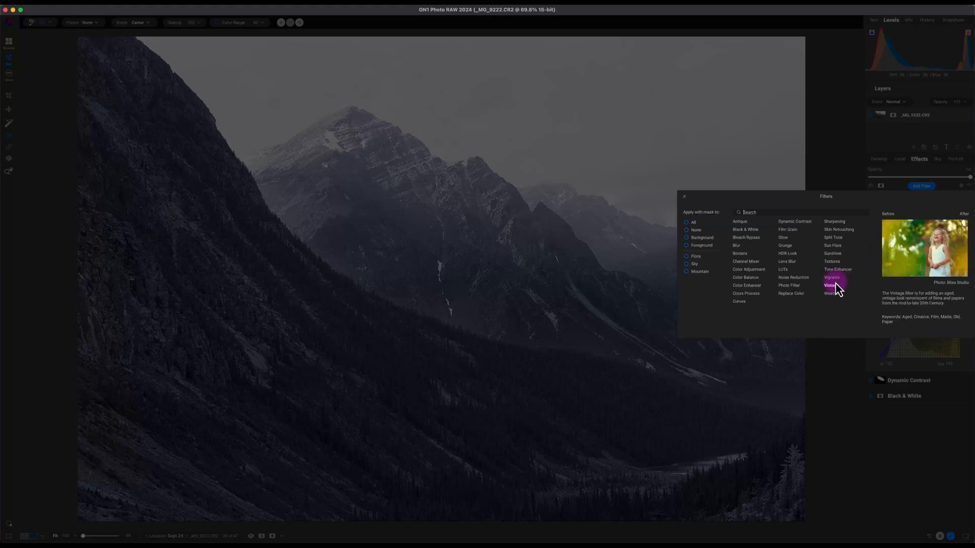
Step: Add a Vignette filter and lower Brightness to a moderate edge darkening
click(831, 277)
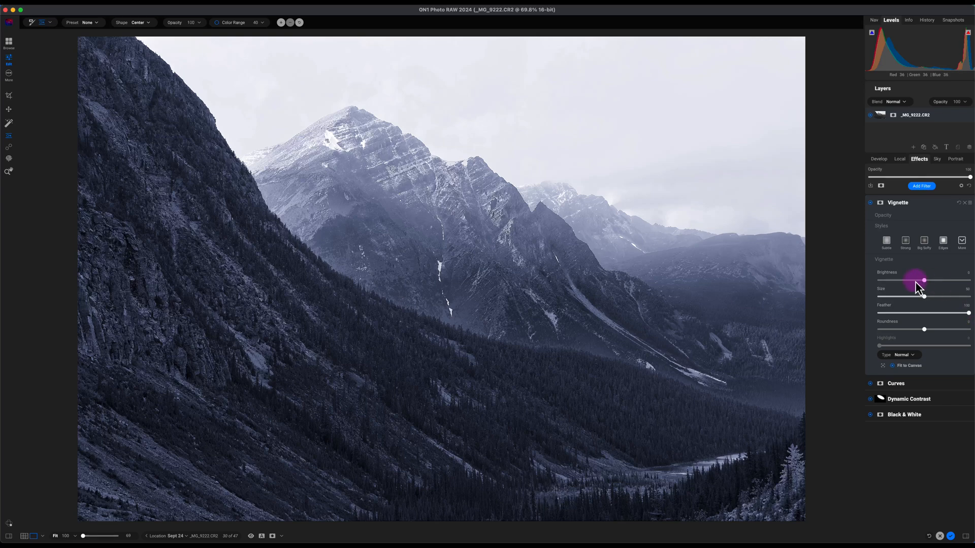
drag(924, 280, 915, 280)
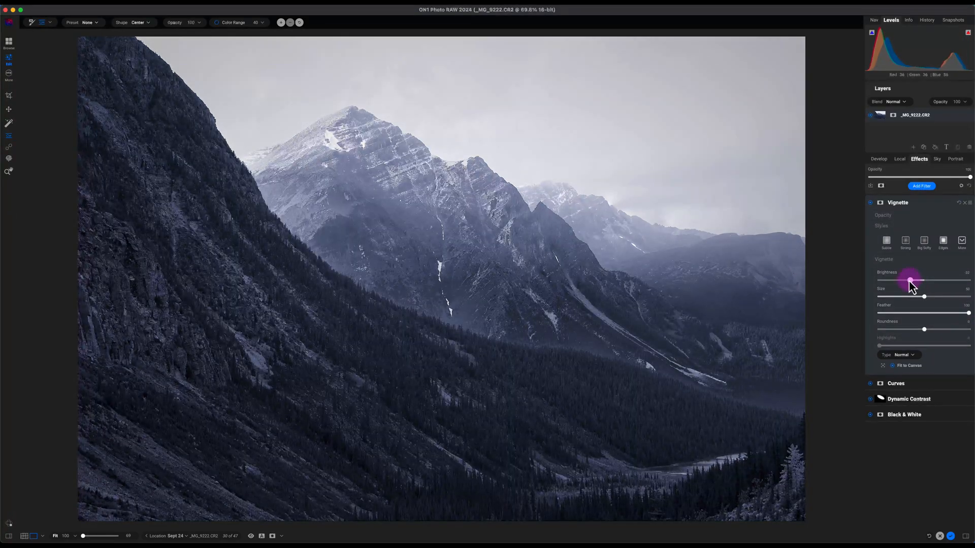
drag(924, 280, 906, 280)
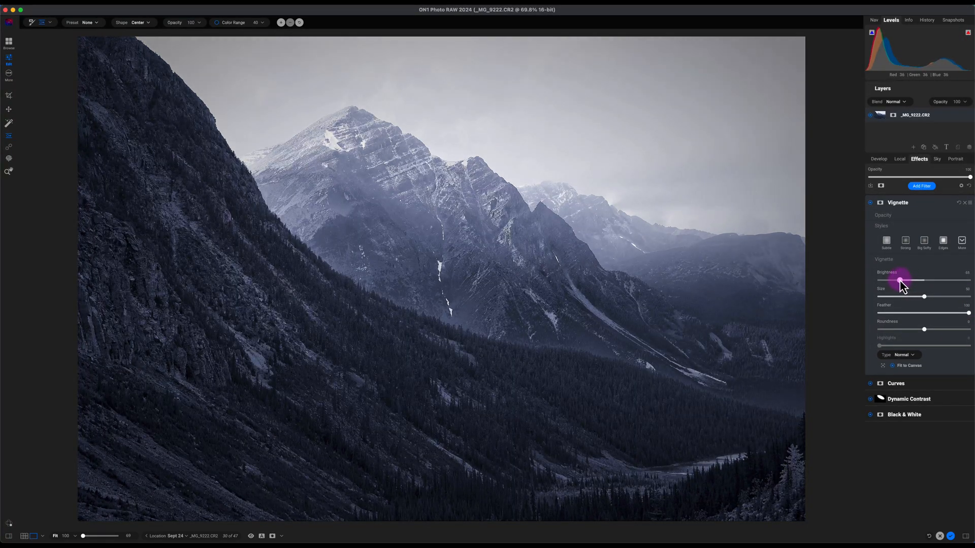
drag(900, 280, 878, 280)
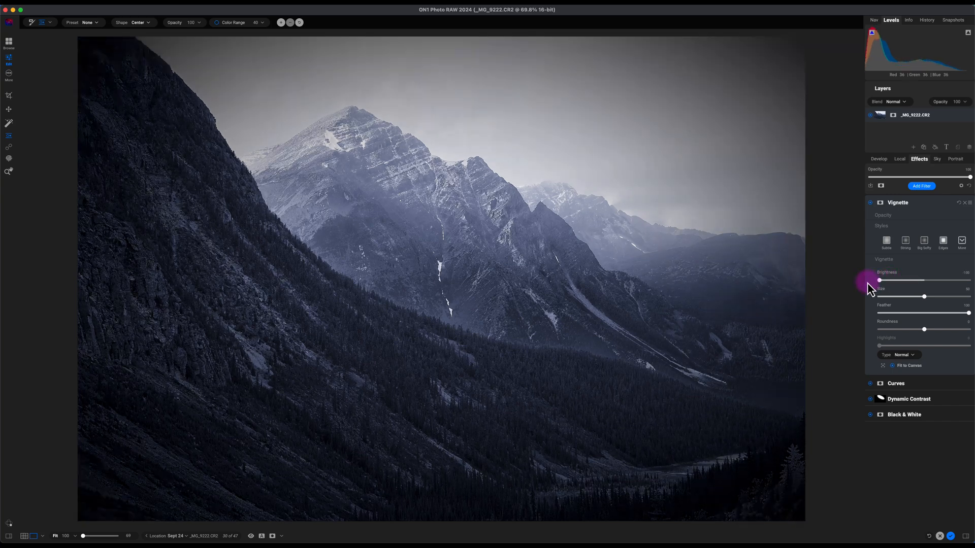
drag(878, 281, 894, 281)
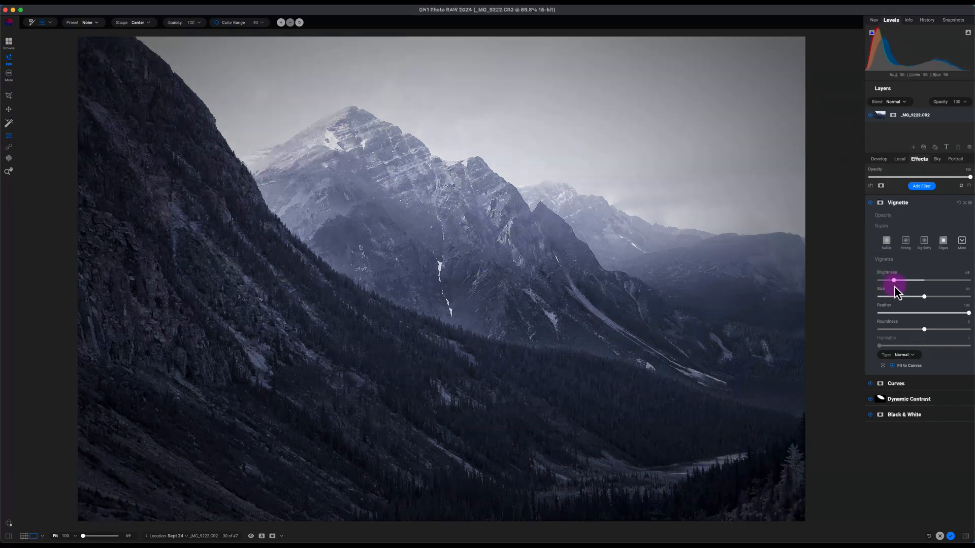
Step: Choose a softer, larger vignette style for a subtle result
click(924, 241)
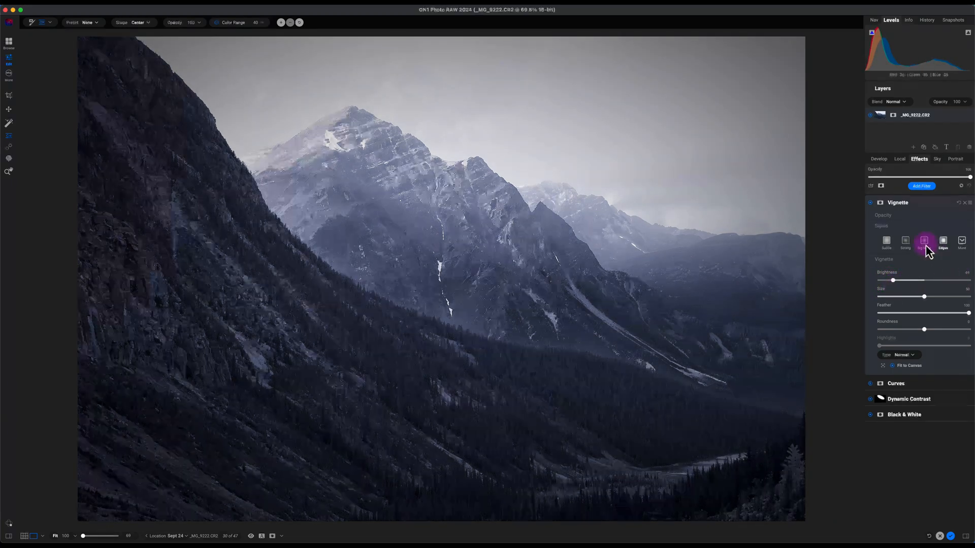
click(871, 205)
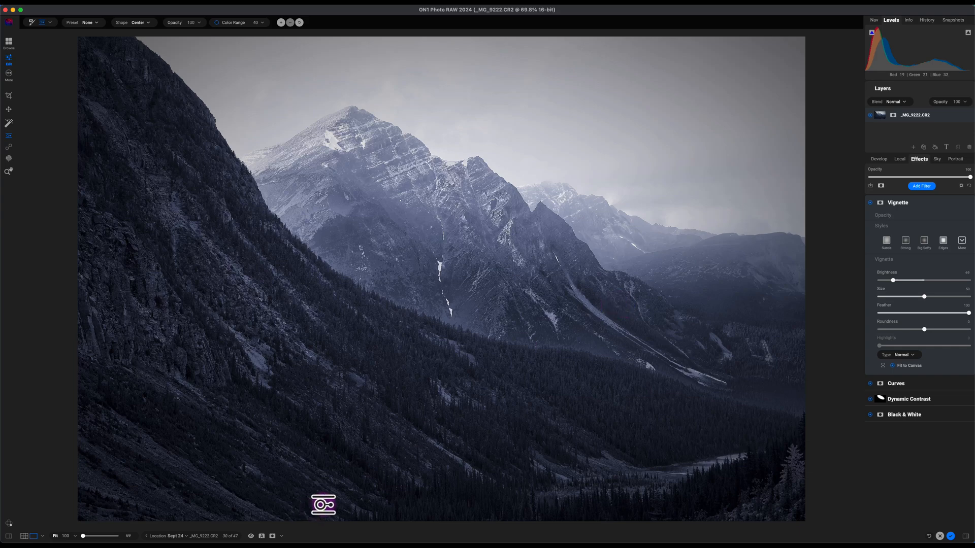
click(250, 536)
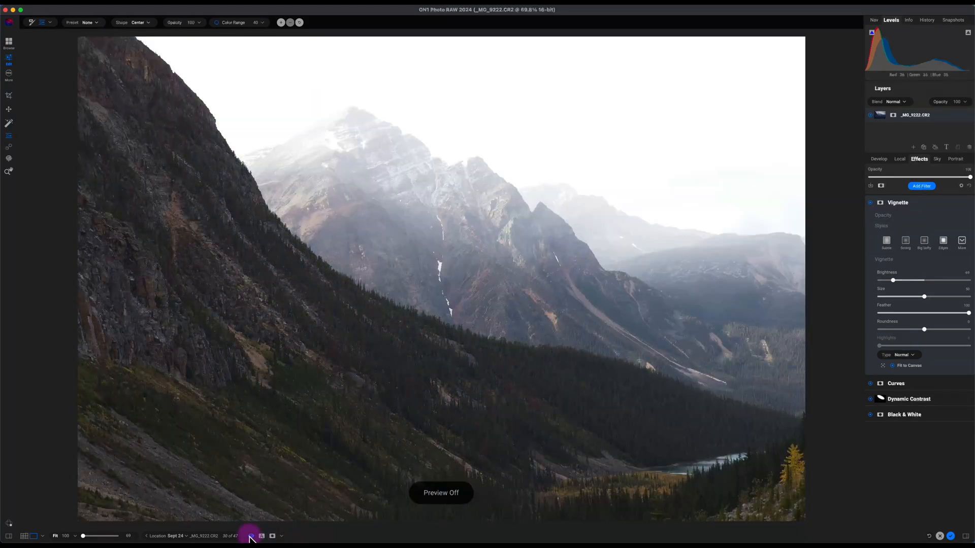
click(249, 535)
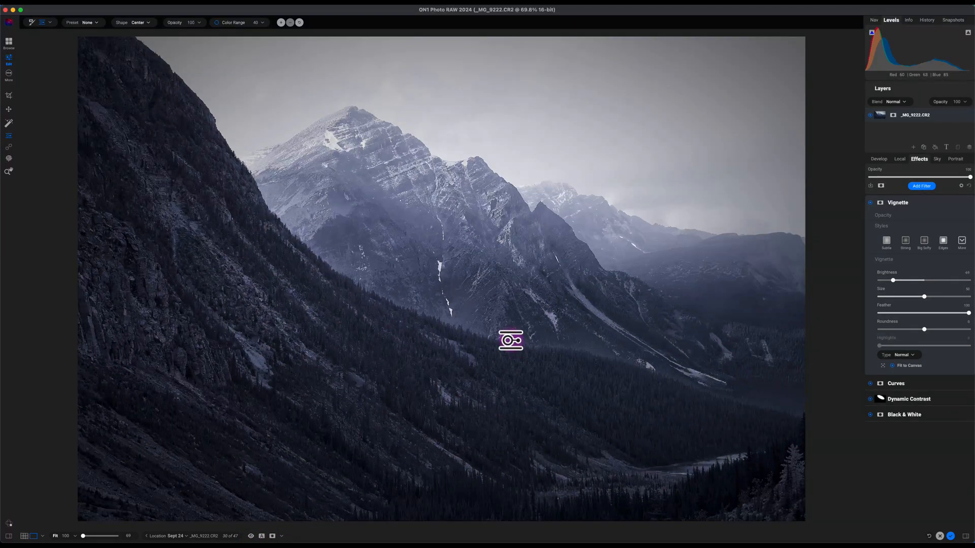